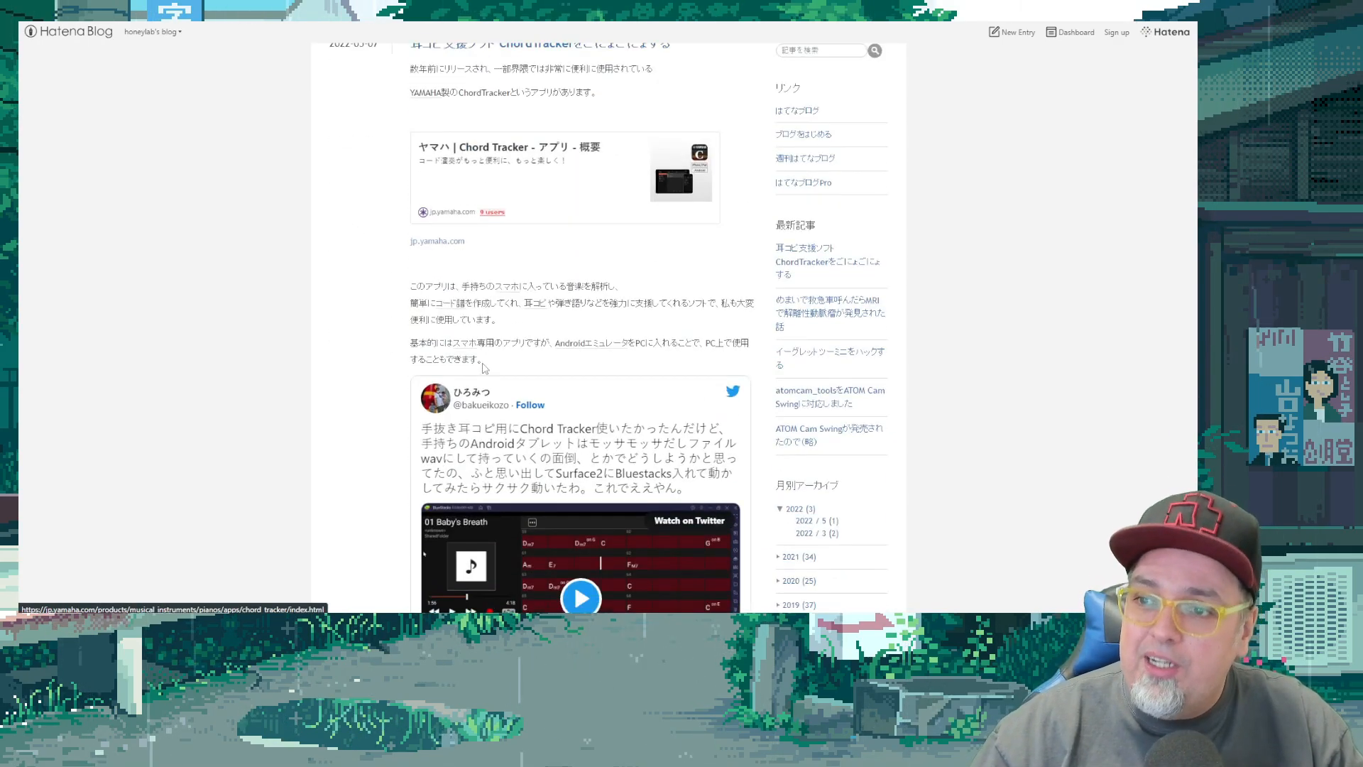
Step: Scroll through the Twitter thread to the tweet noting Ne10, the ARM NEON library, in Mega Drive Mini 2's OSS
scroll("down", 3)
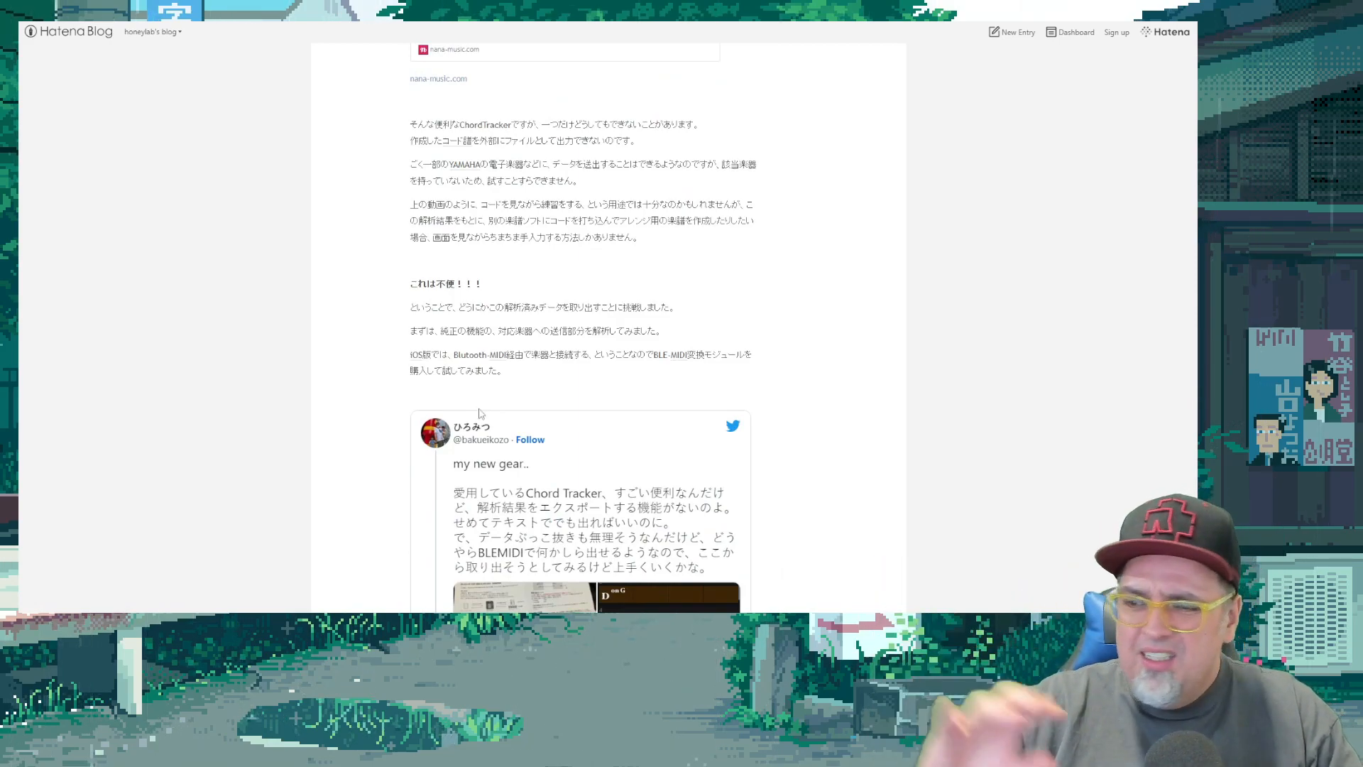
scroll("down", 3)
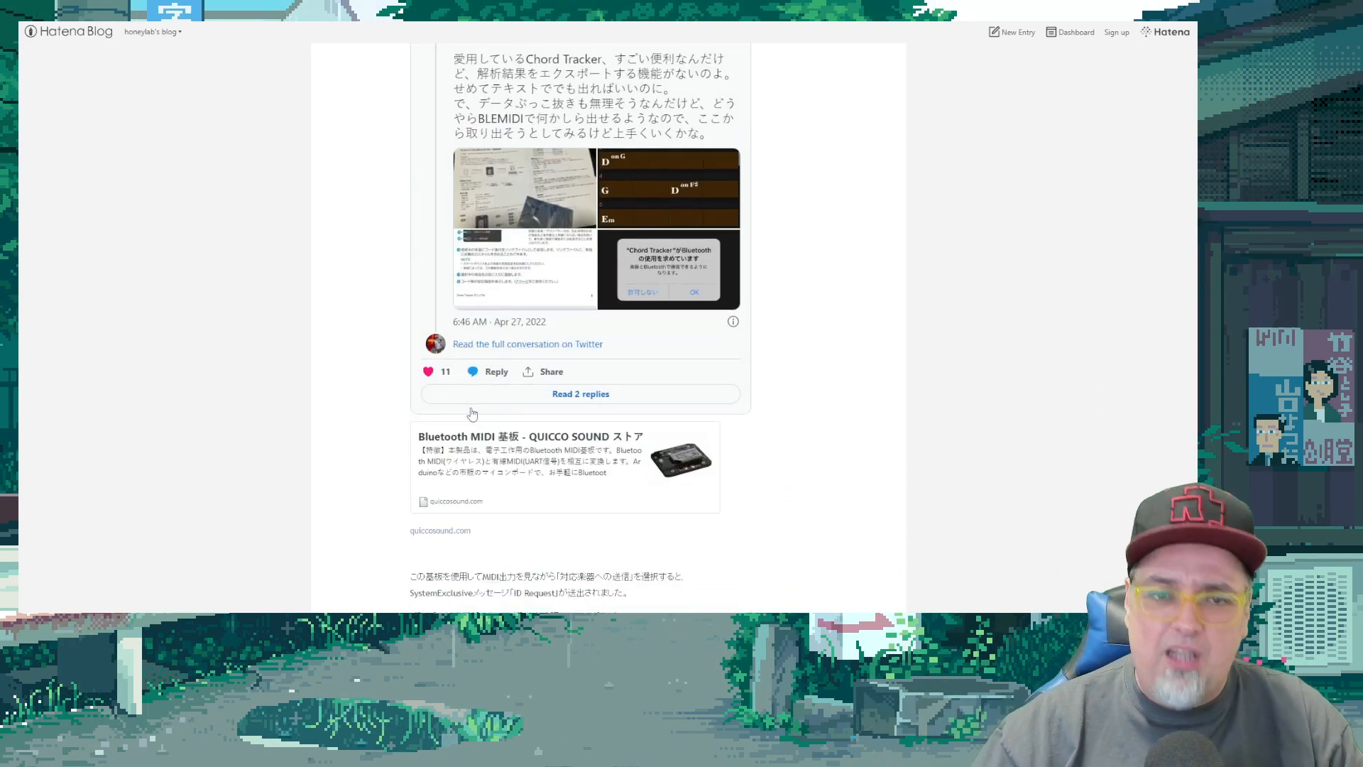
scroll("down", 3)
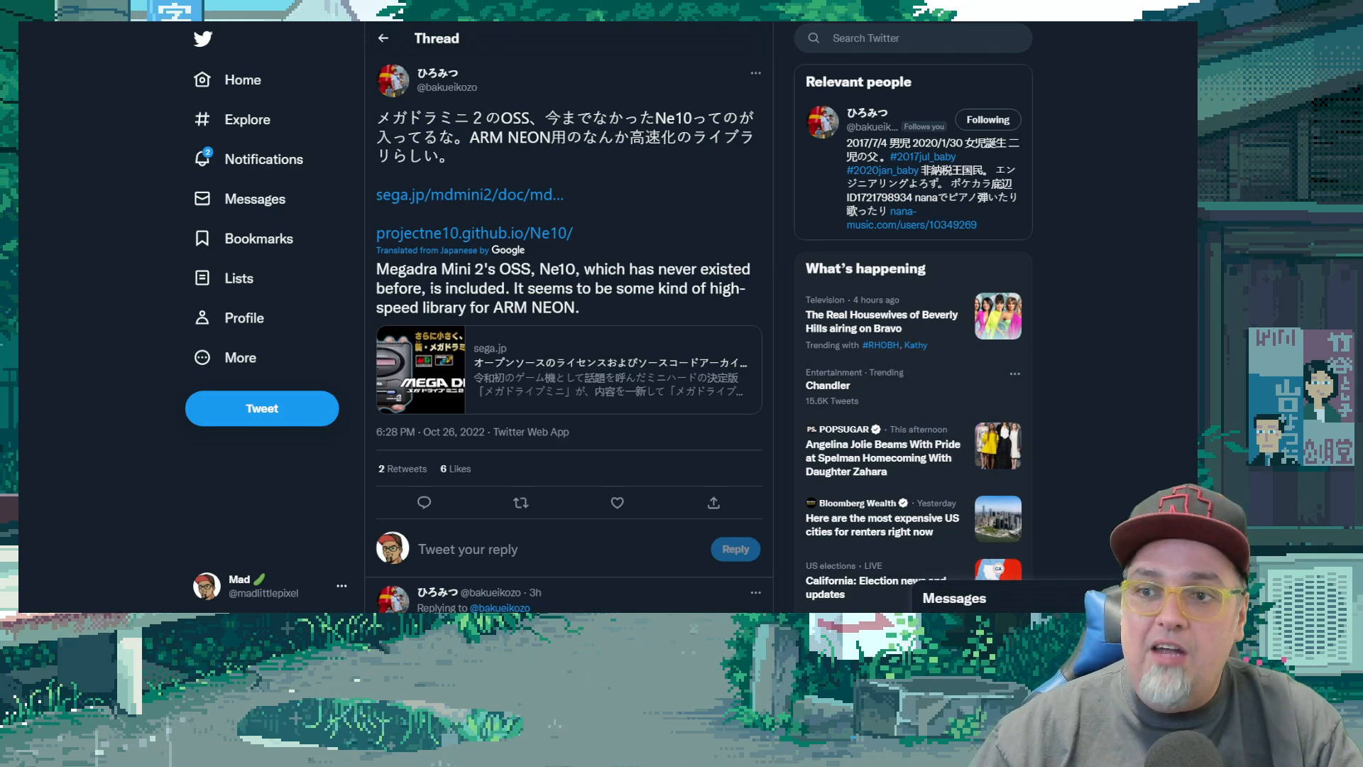
mouse_move(557, 324)
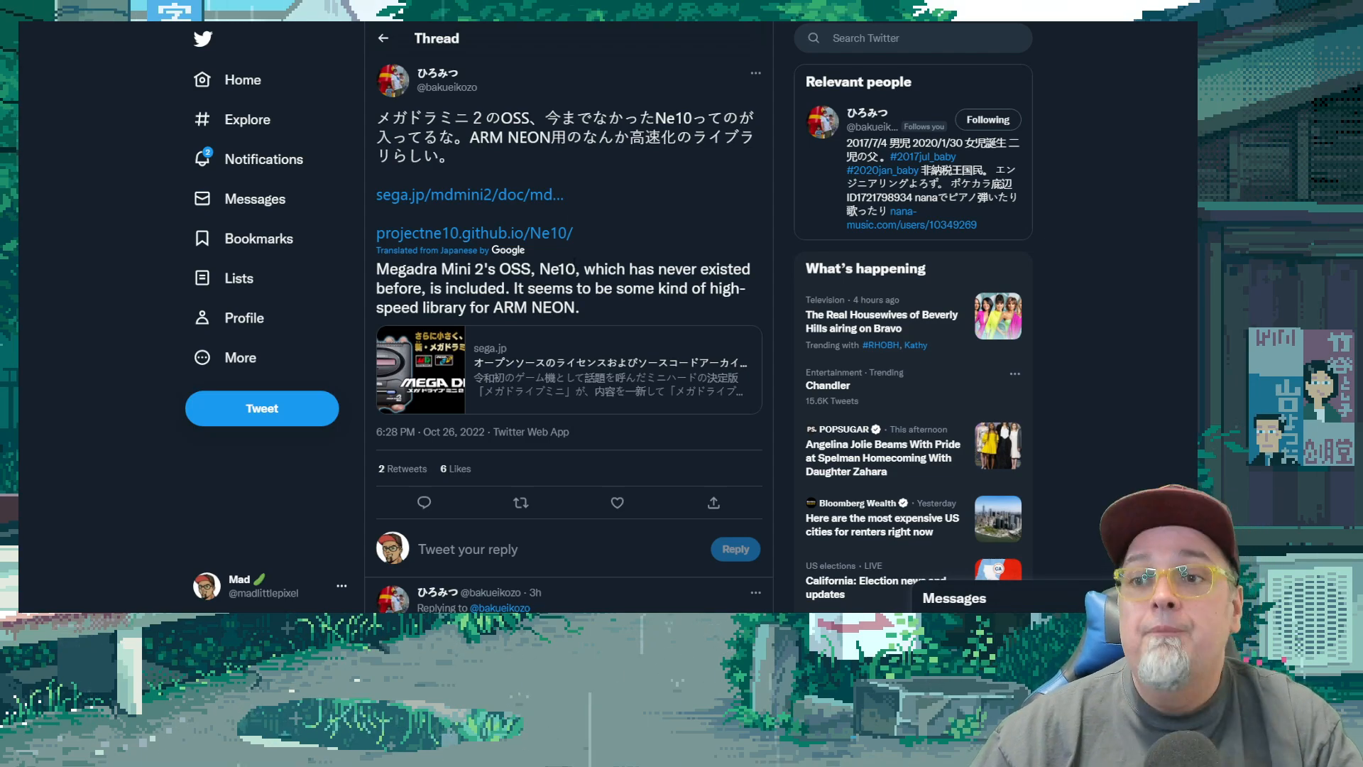
left_click(473, 233)
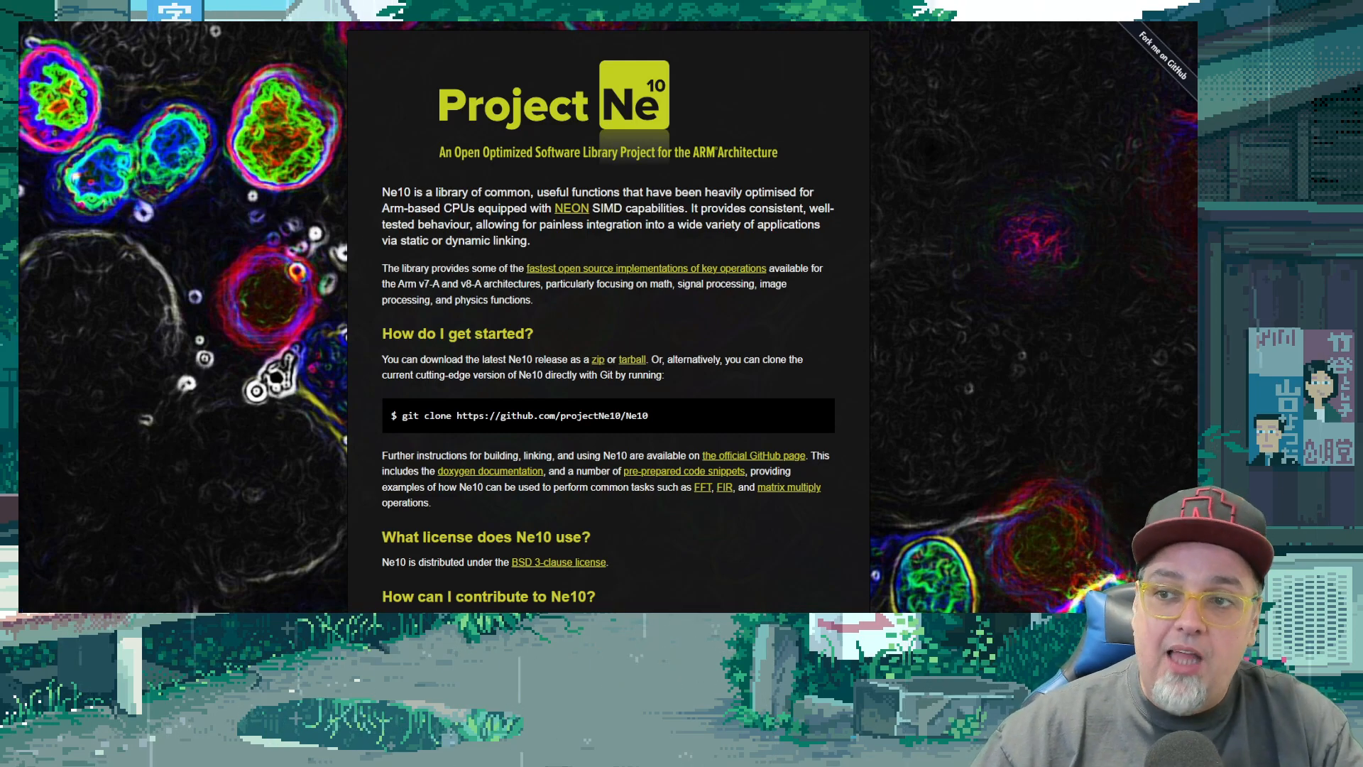
mouse_move(770, 202)
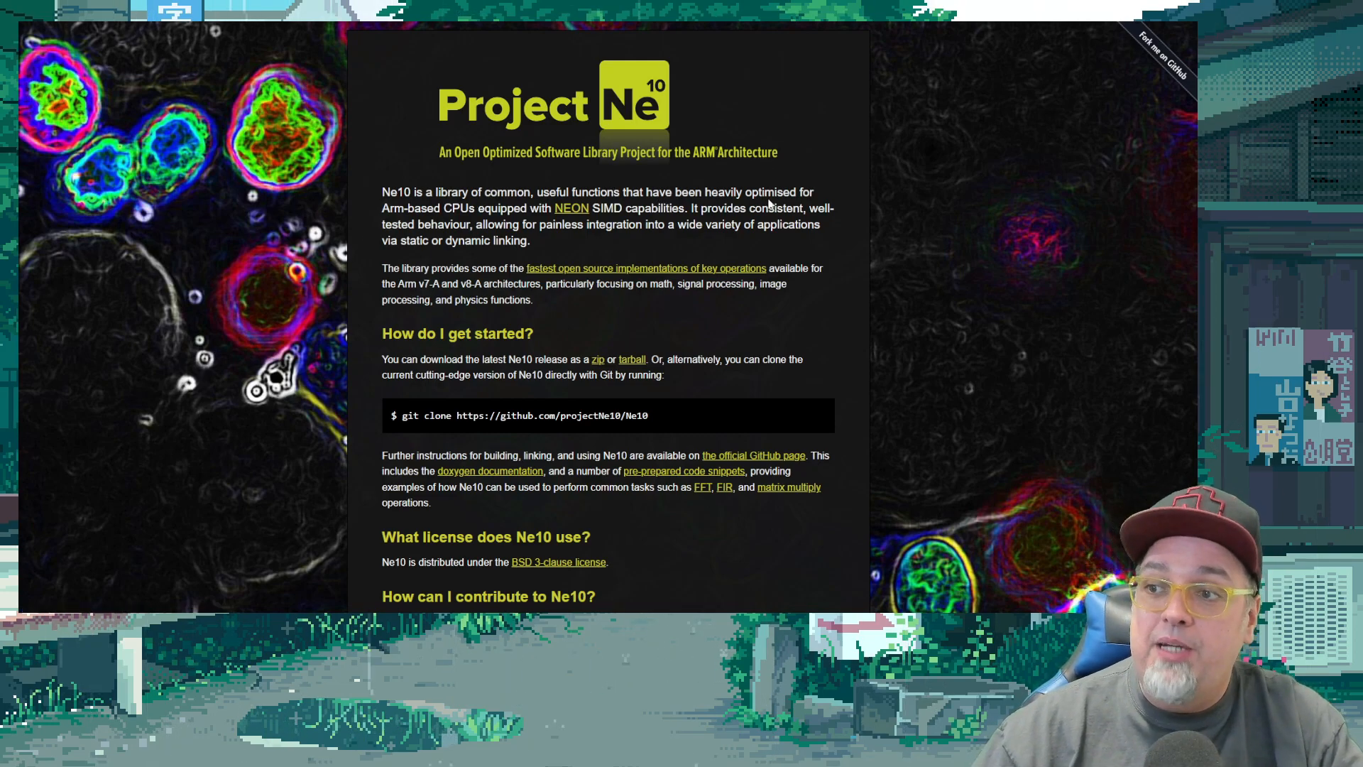
mouse_move(558, 213)
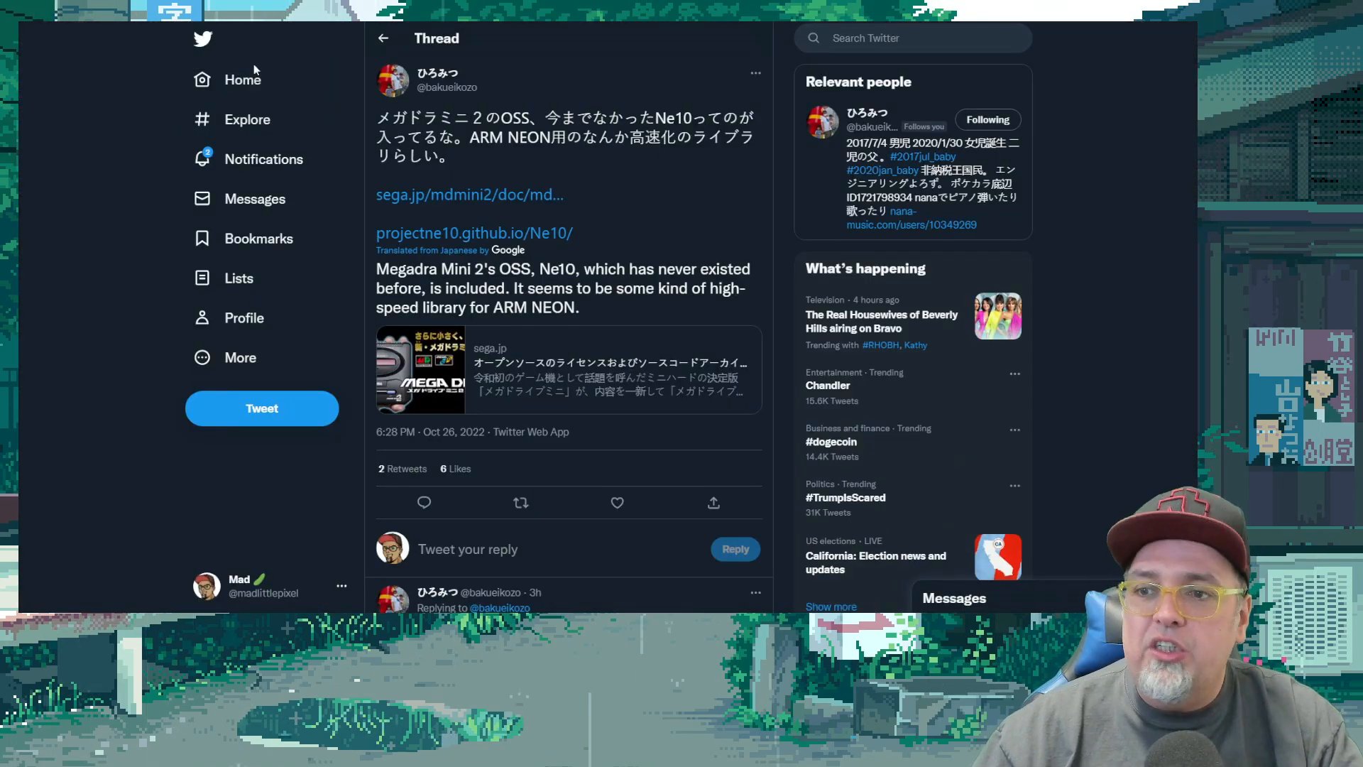
Step: Translate the shadow-securetty tweet and the Linux kernel diff tweet into English
scroll("down", 3)
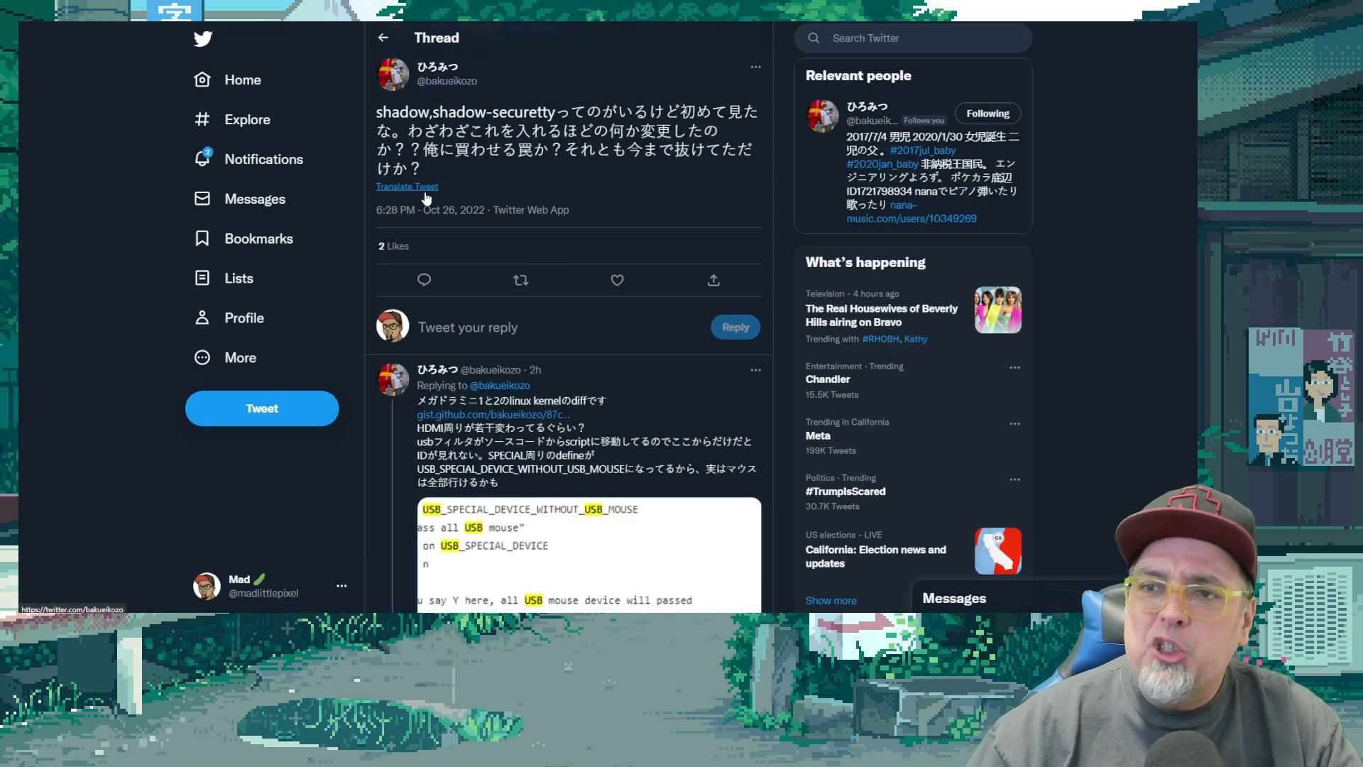
left_click(407, 186)
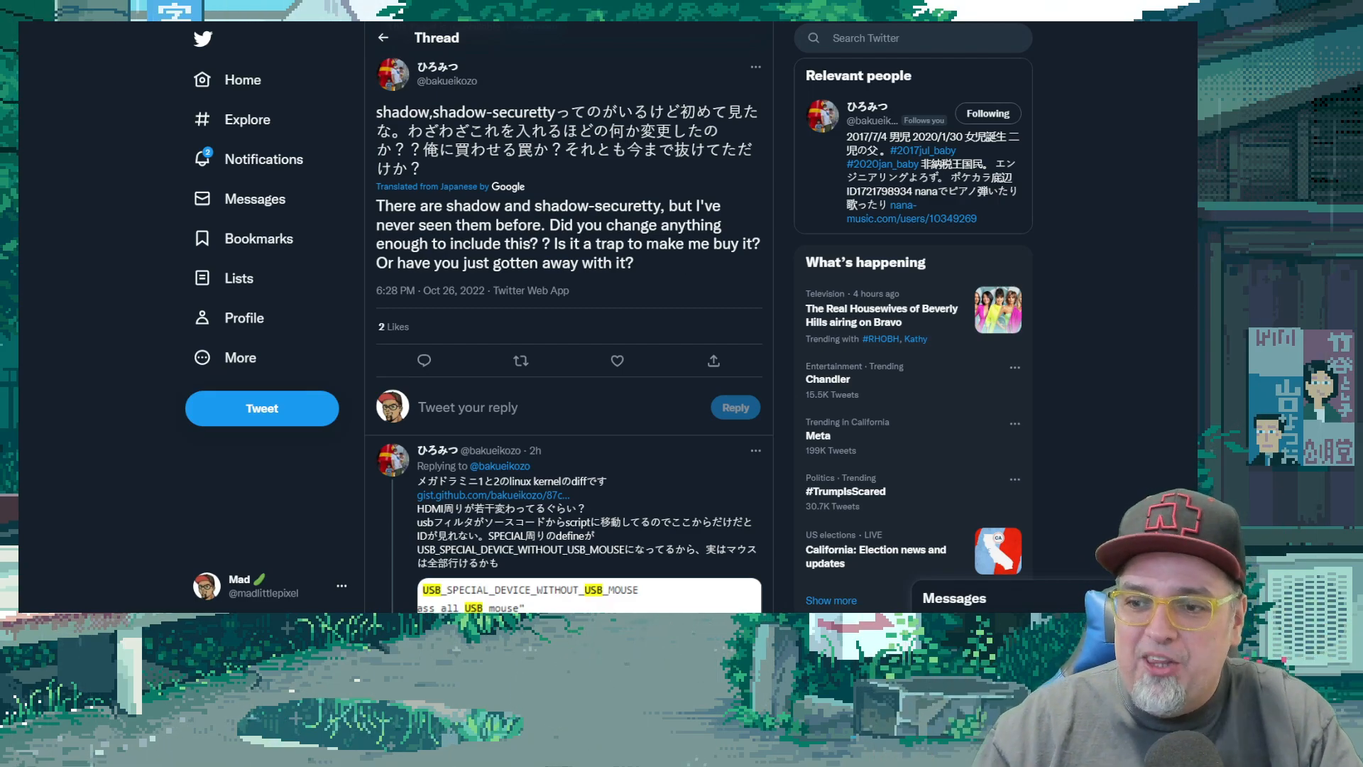
scroll("down", 3)
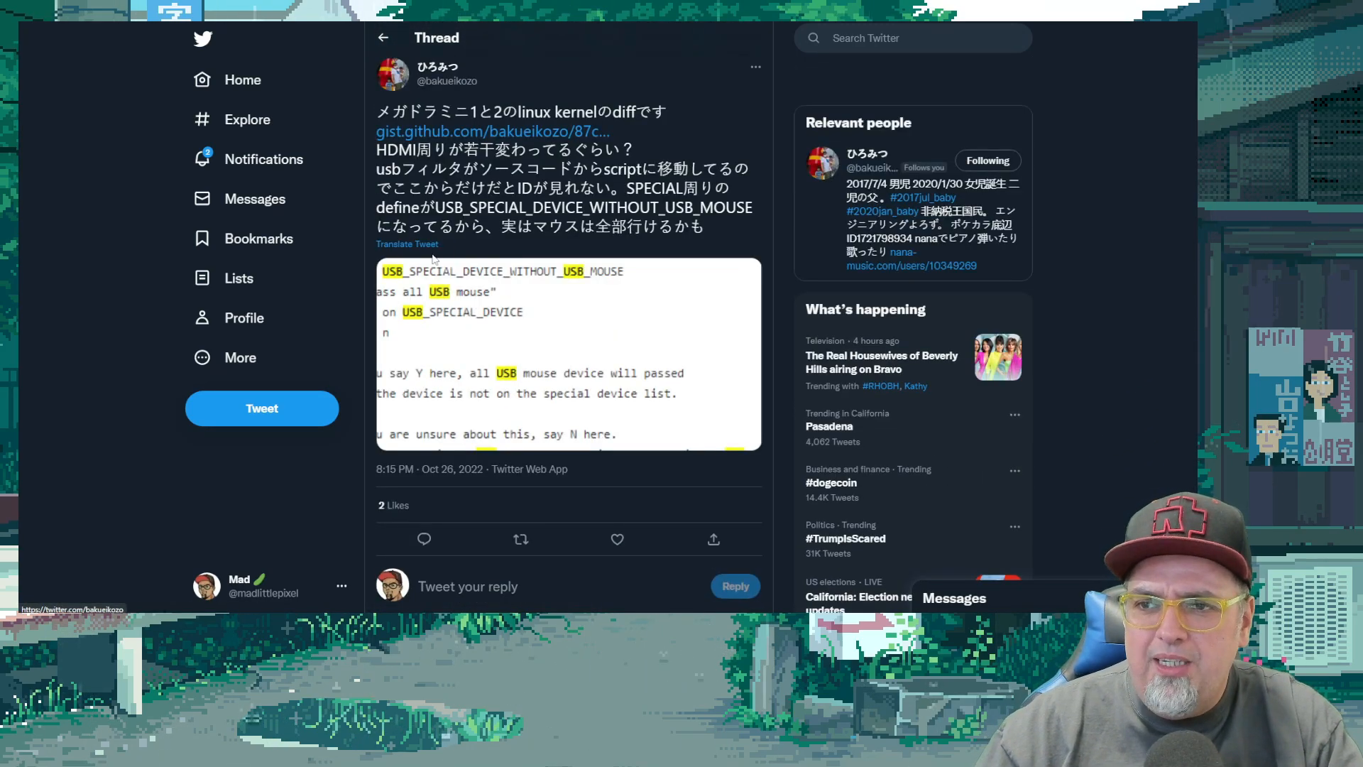
left_click(407, 244)
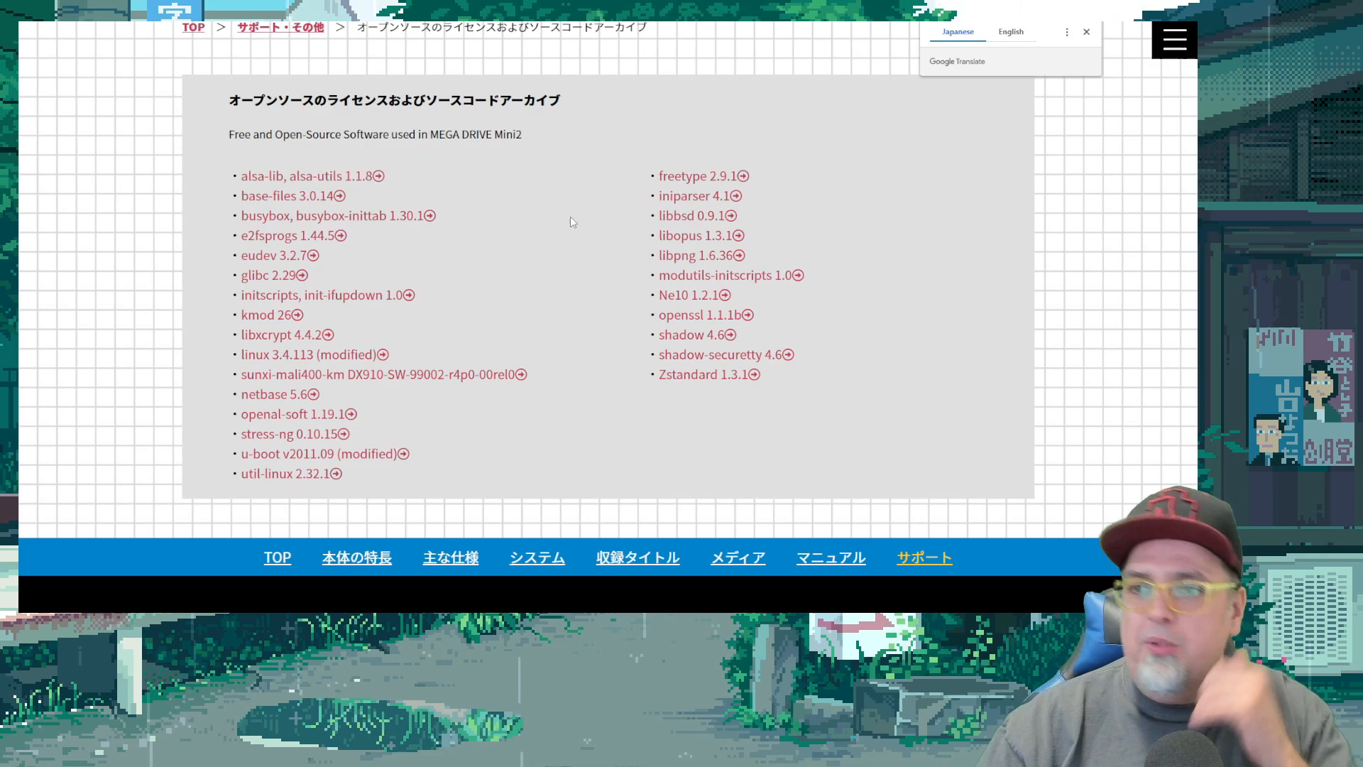
mouse_move(493, 215)
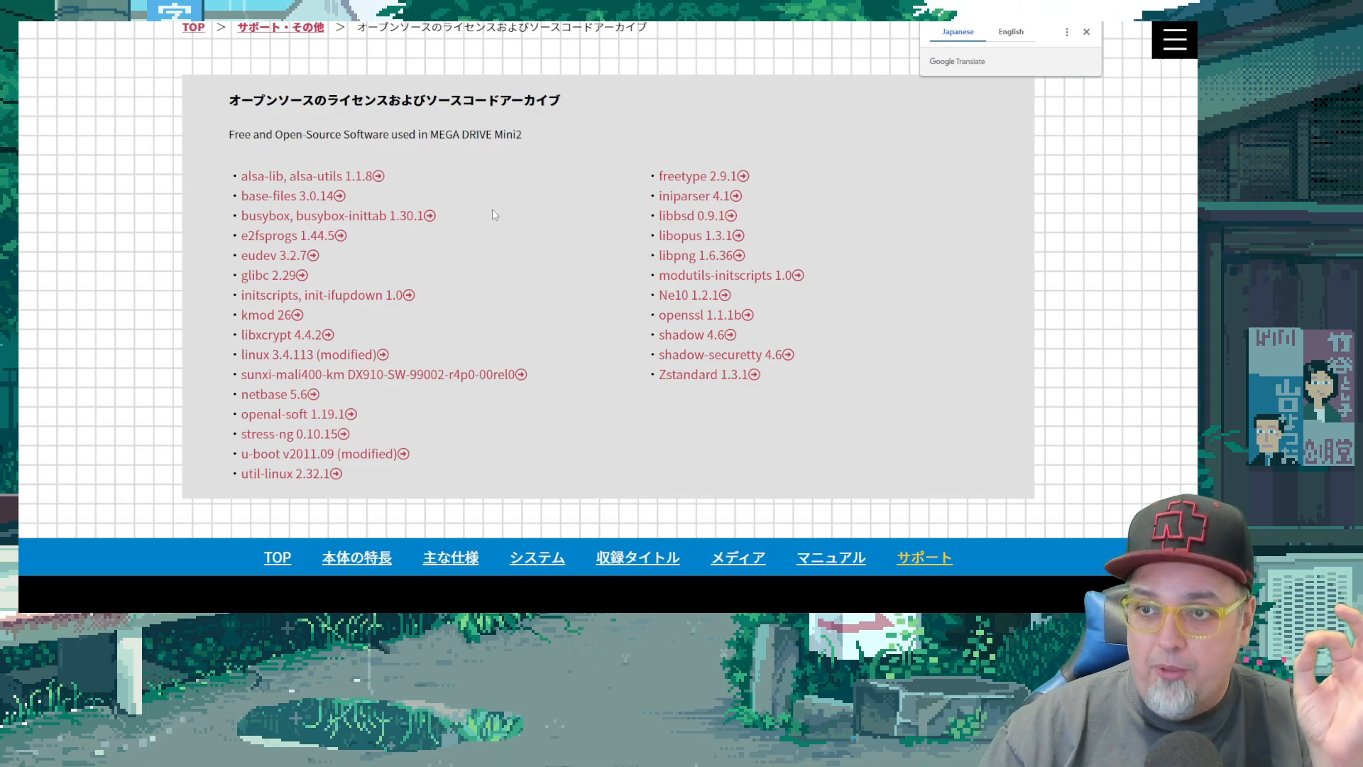
mouse_move(950, 119)
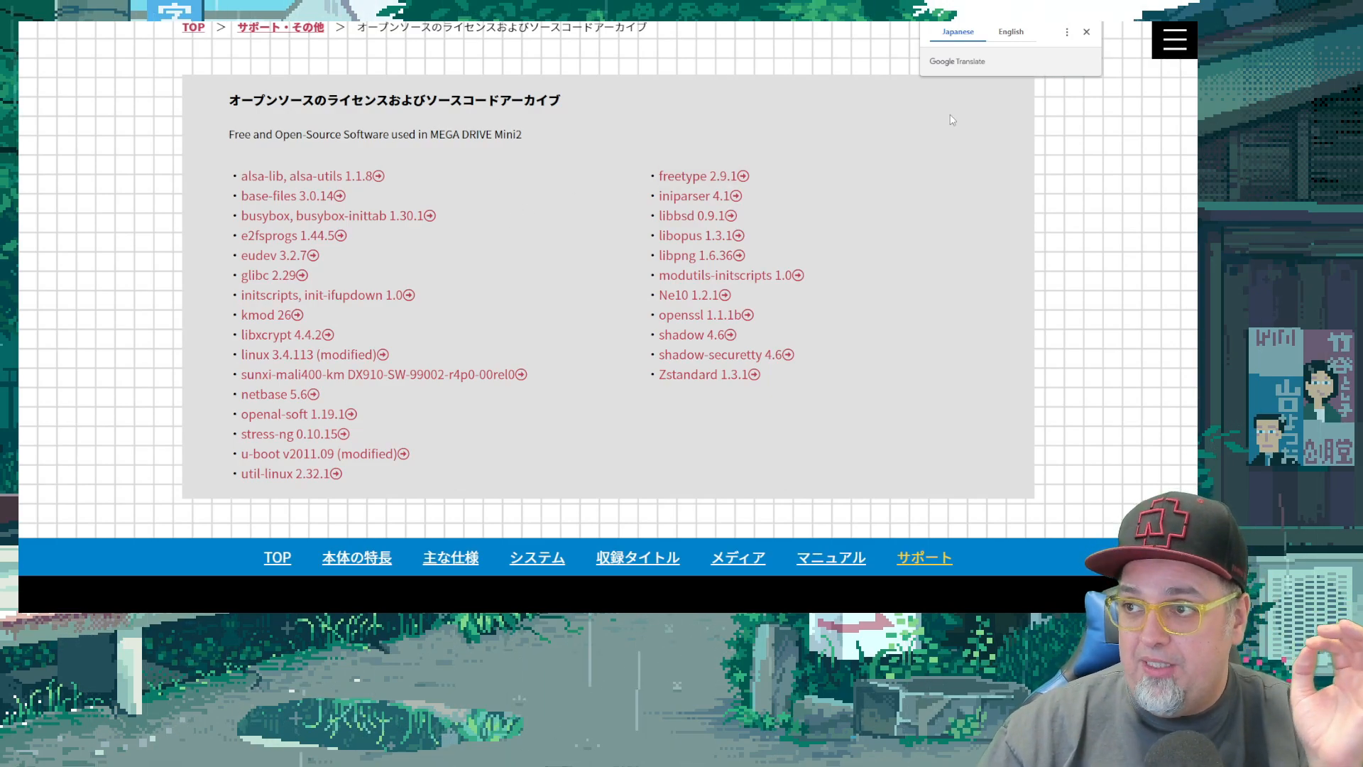
Step: Translate the Mega Drive Mini 2 license list, close the Ne10 1.2.1 license text, and scroll it beside the Genesis Mini list
left_click(1009, 32)
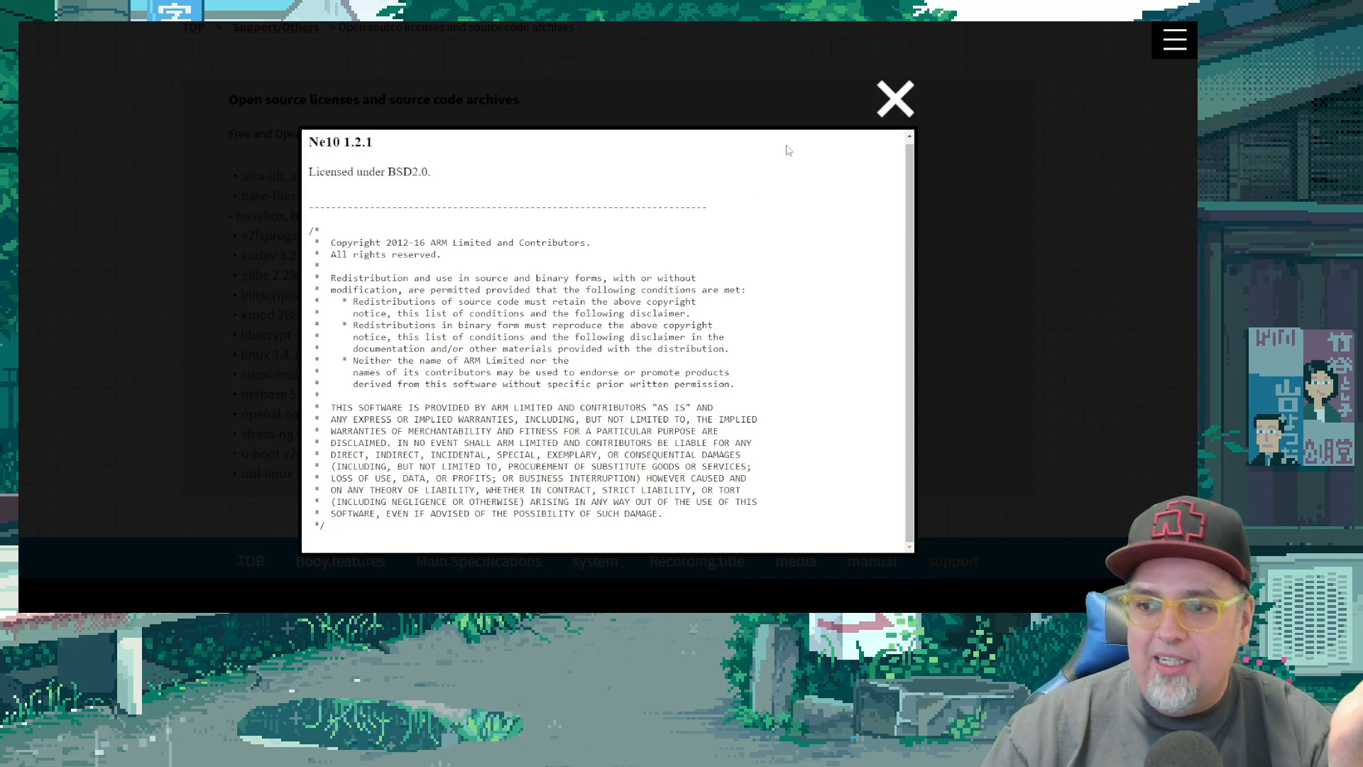
left_click(895, 98)
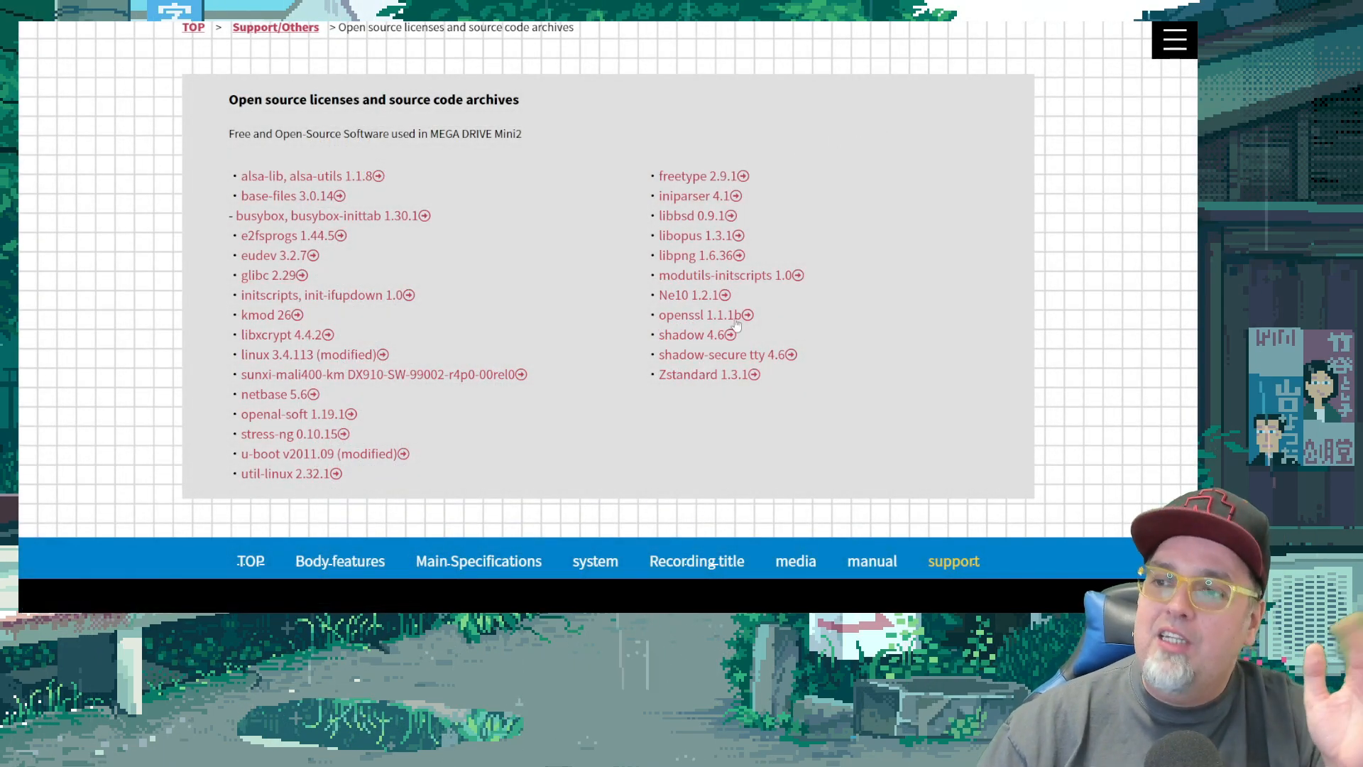
mouse_move(704, 354)
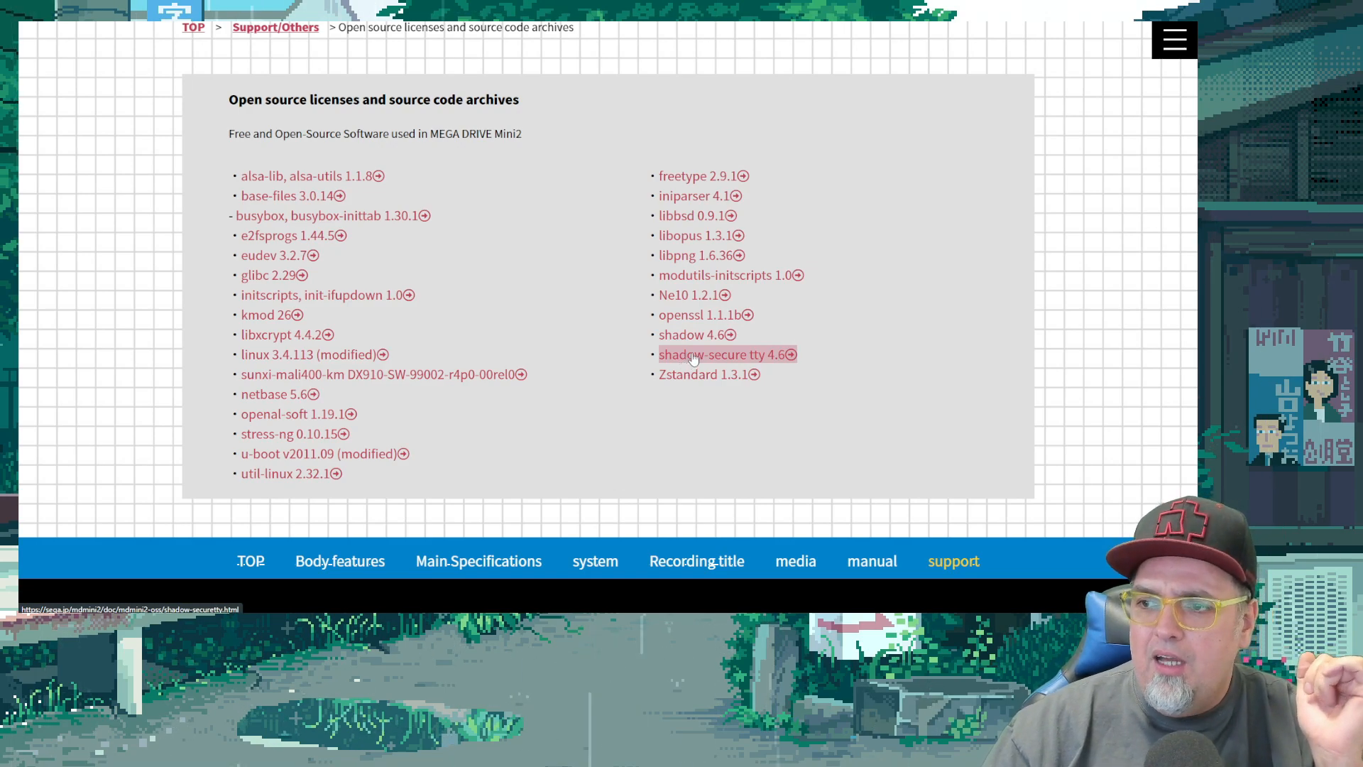
mouse_move(1071, 24)
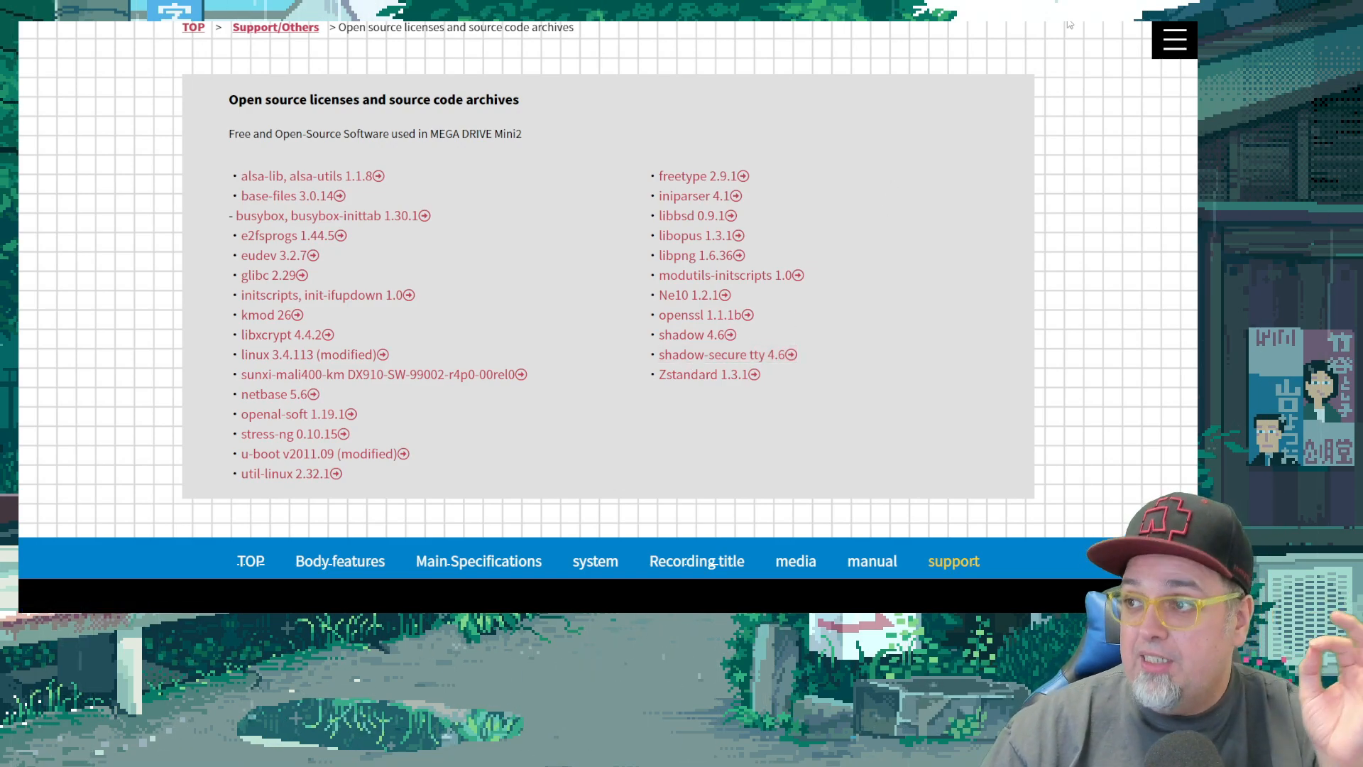
left_click(1173, 40)
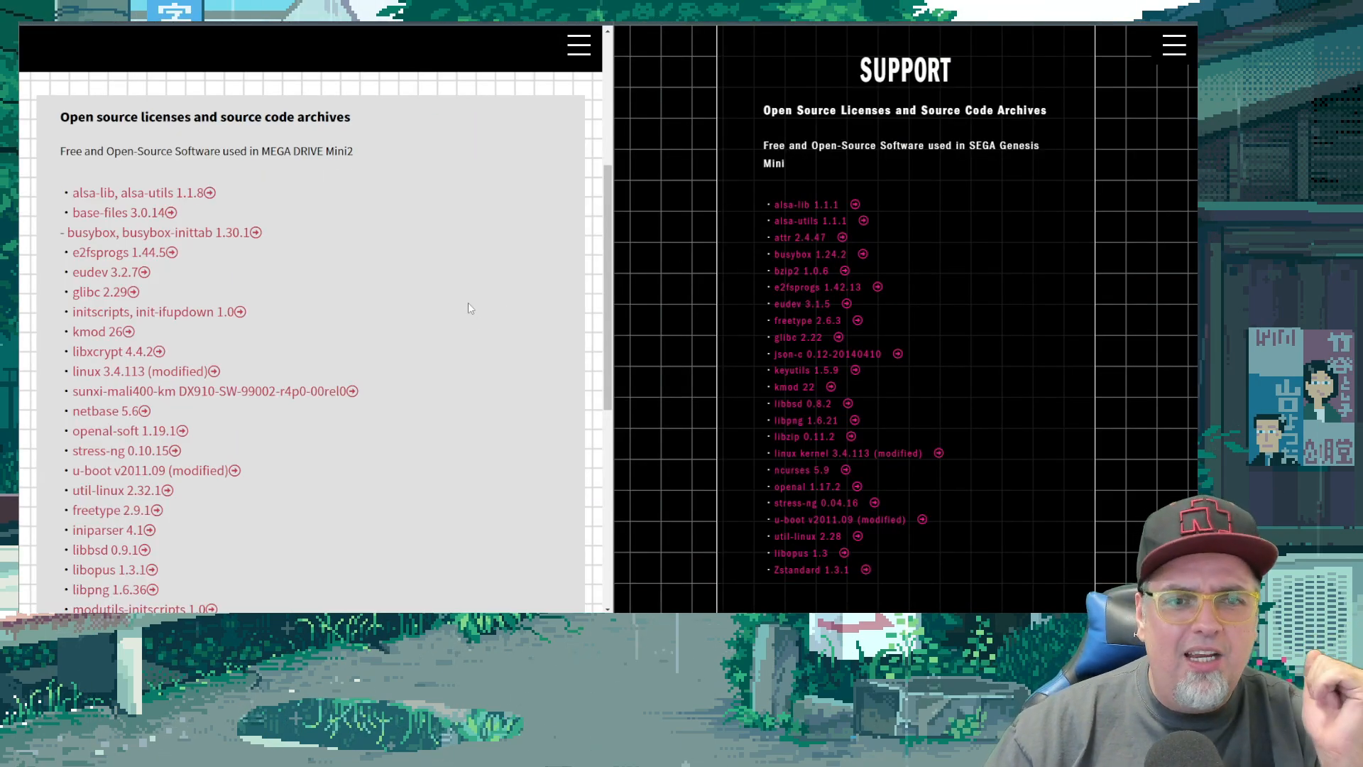
mouse_move(452, 270)
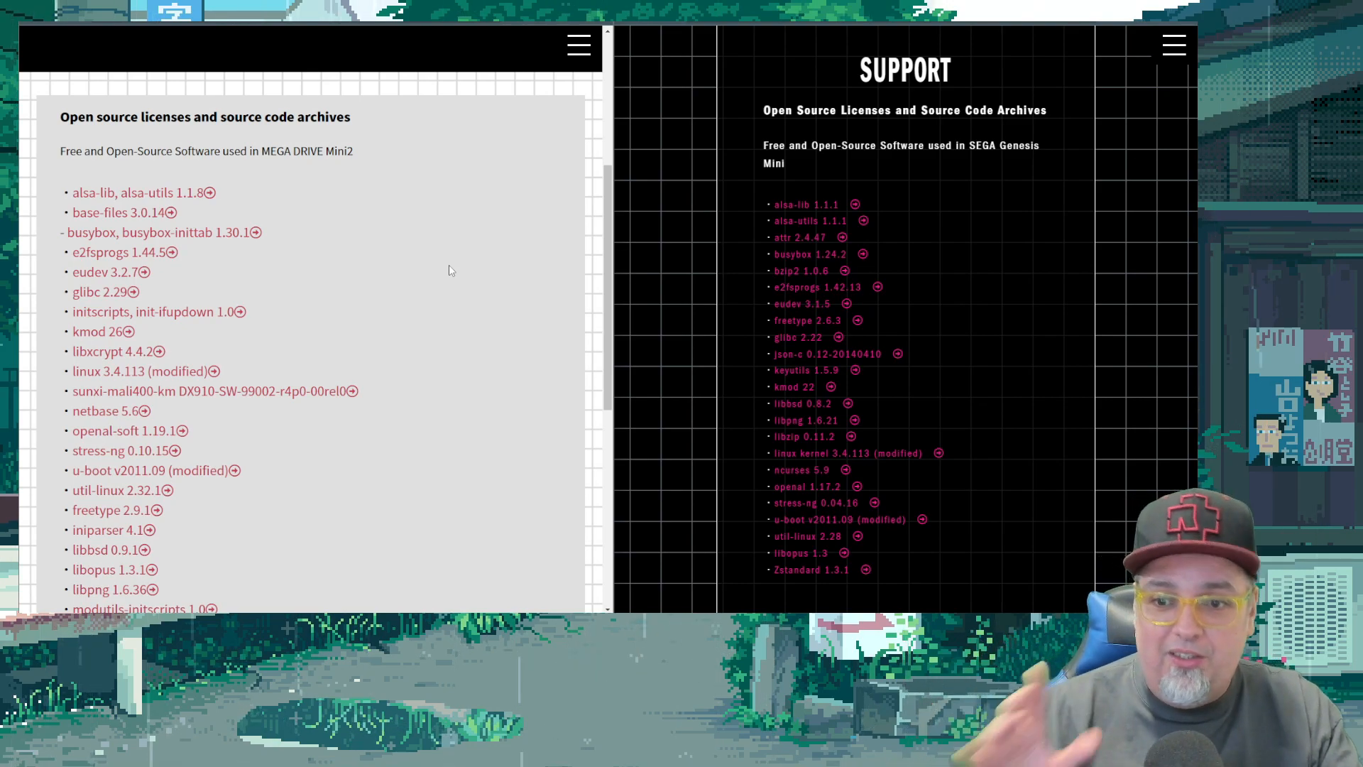
scroll("down", 3)
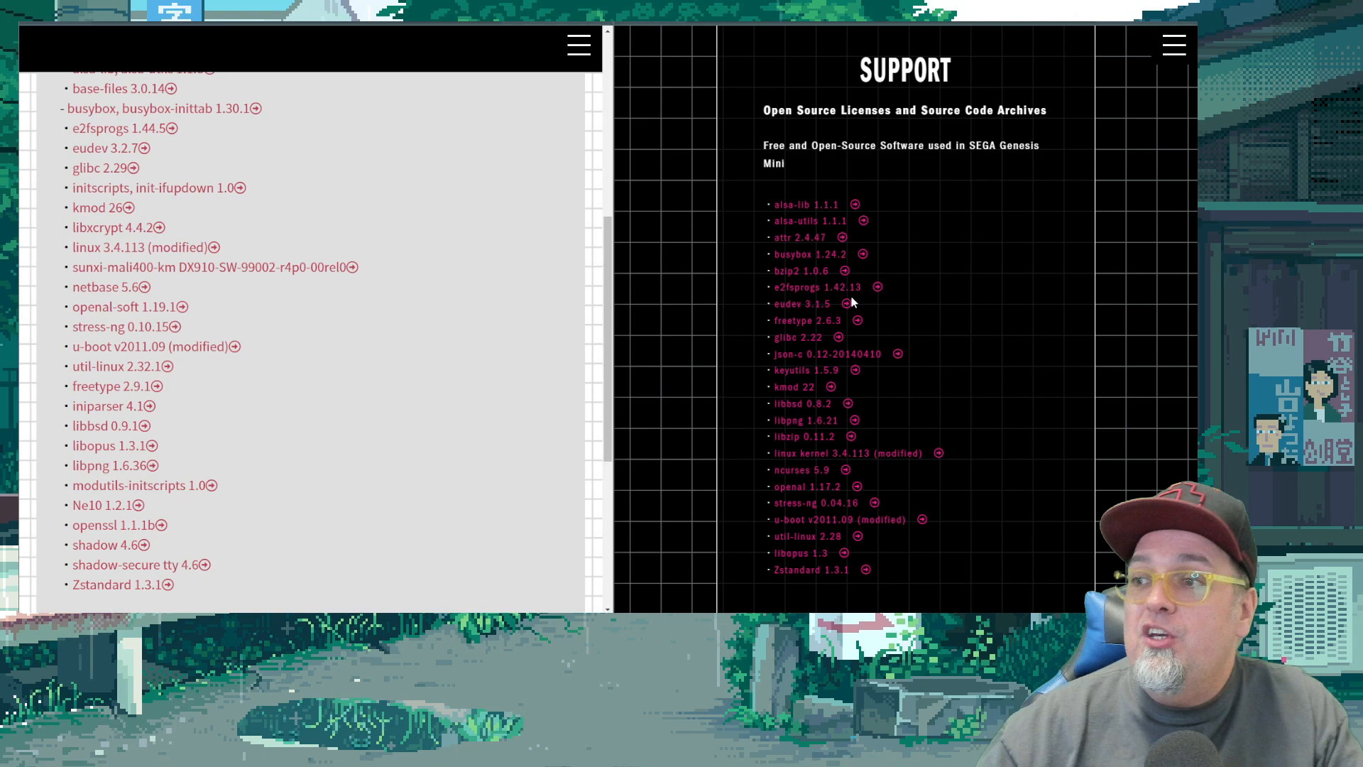
scroll("down", 3)
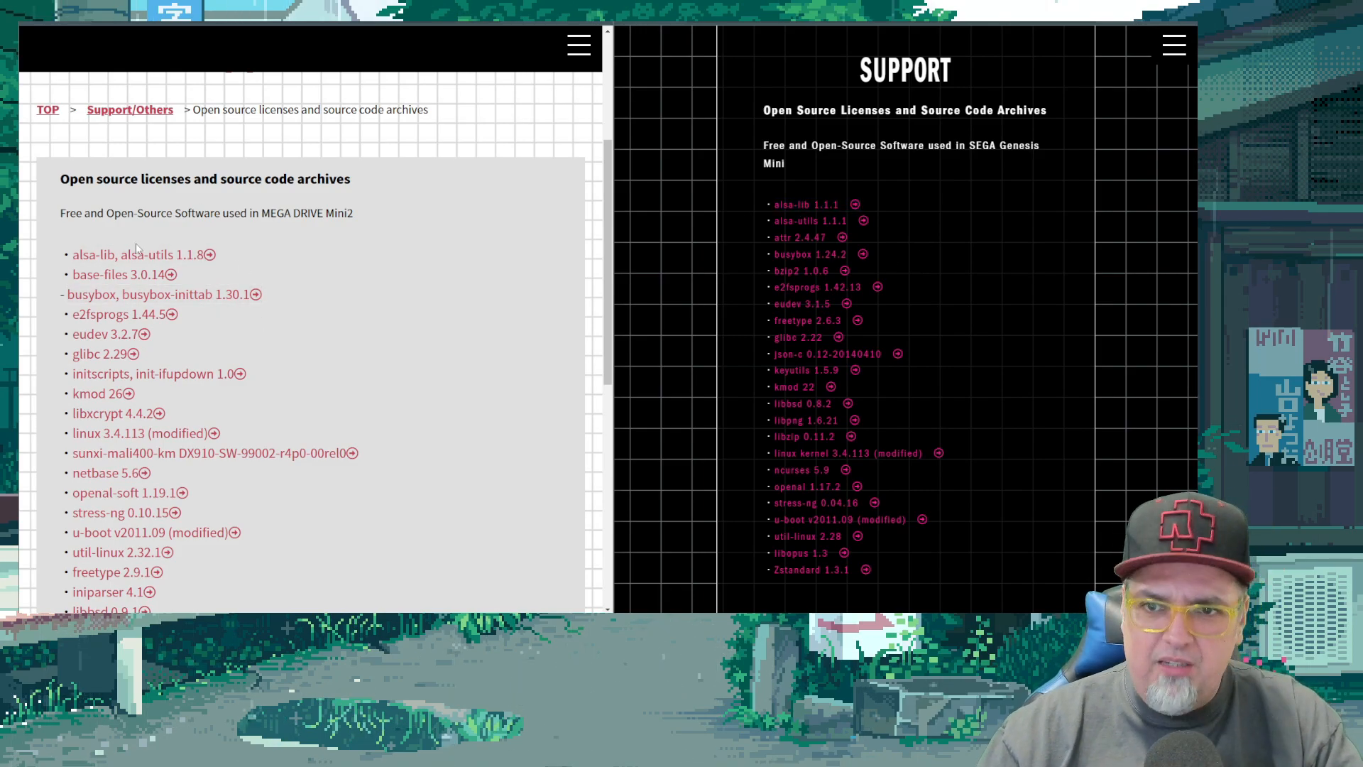
mouse_move(118, 274)
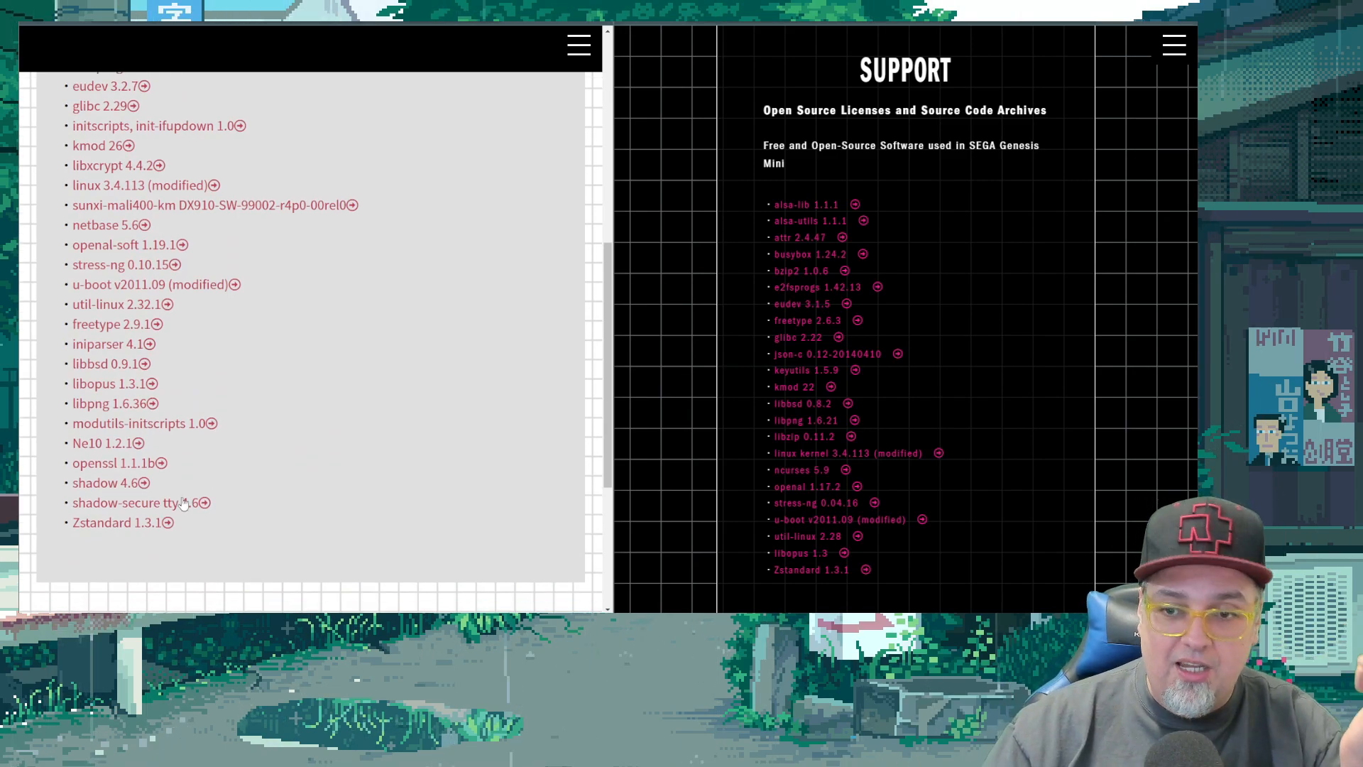
mouse_move(139, 503)
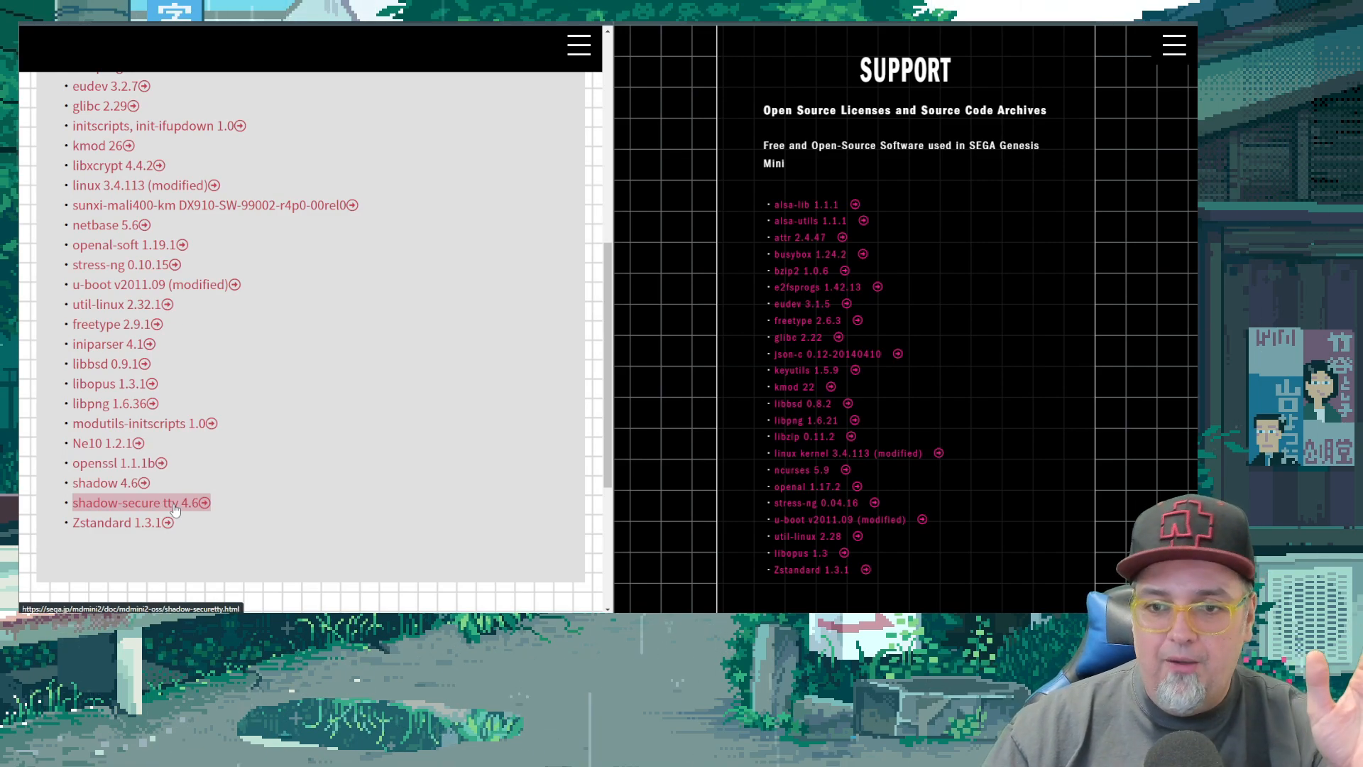
left_click(128, 503)
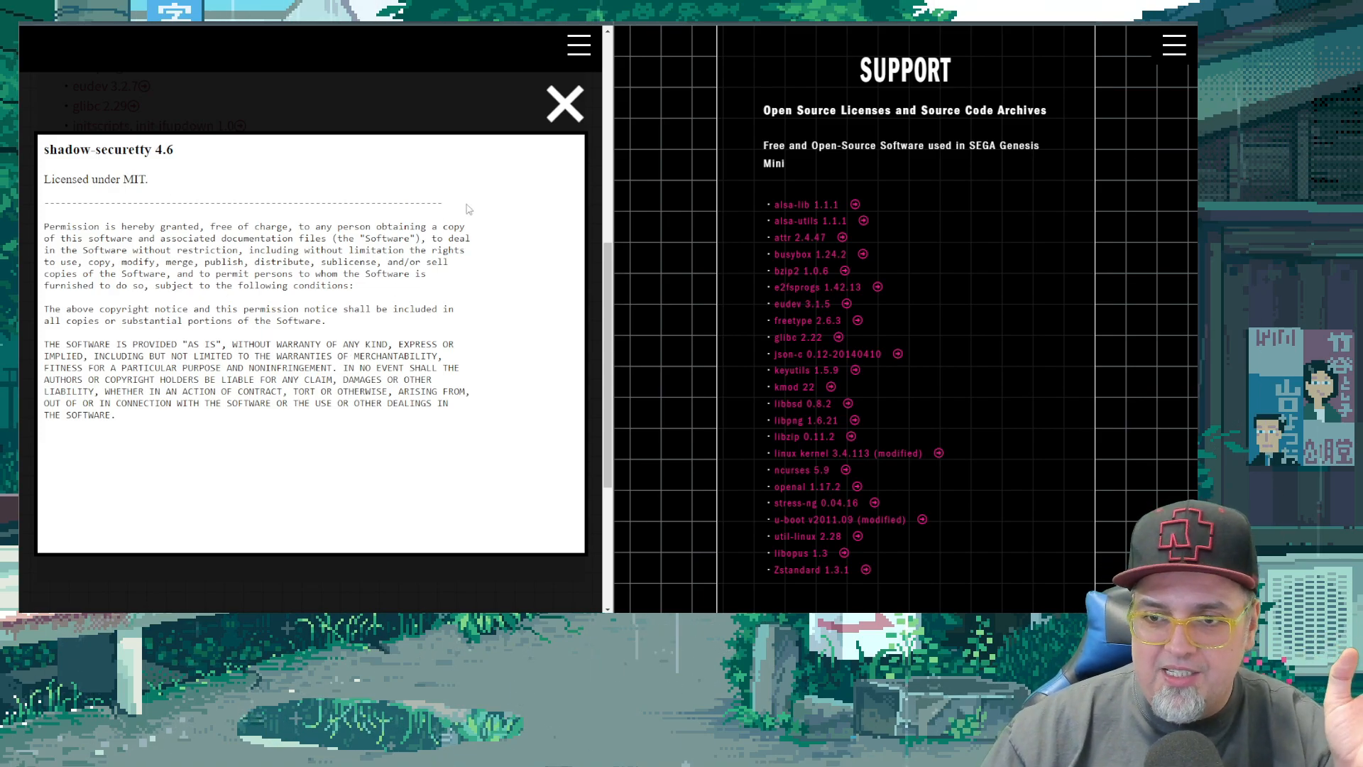
left_click(564, 102)
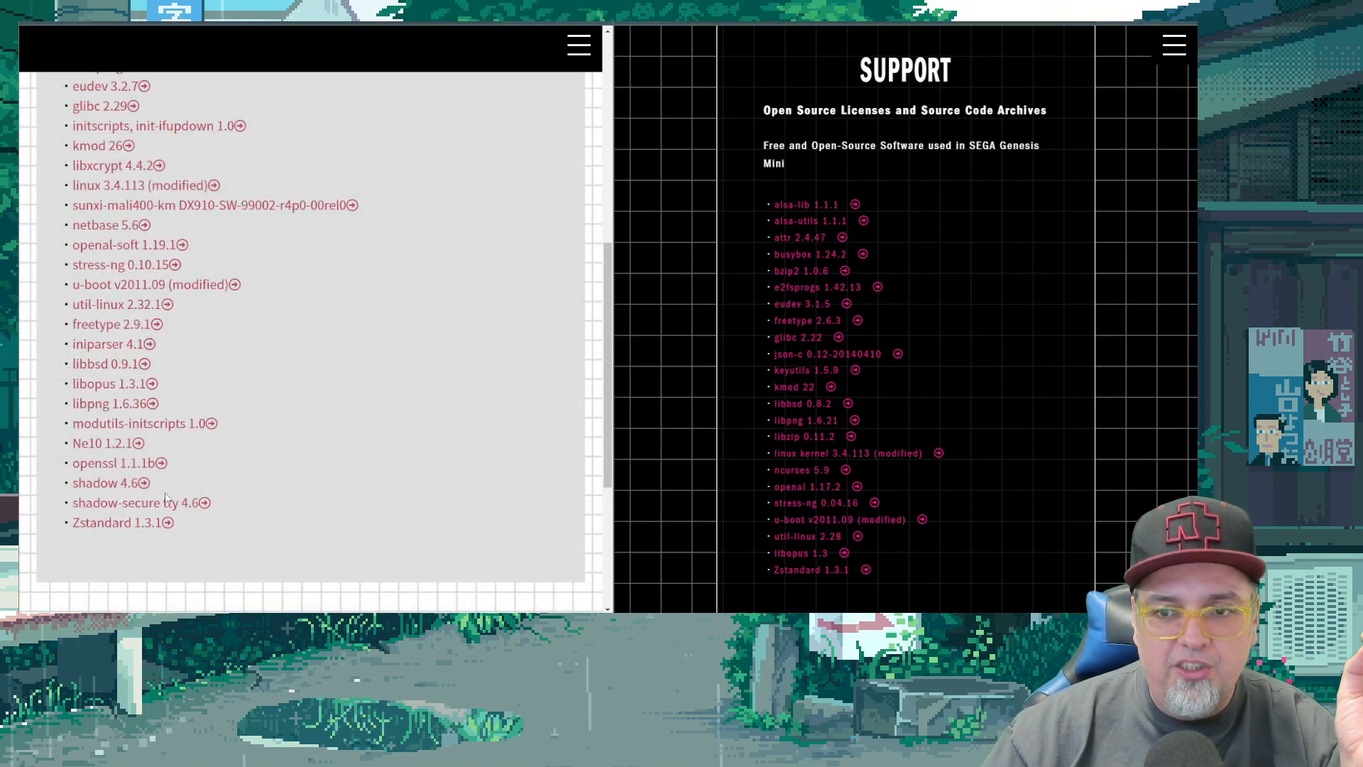
left_click(208, 502)
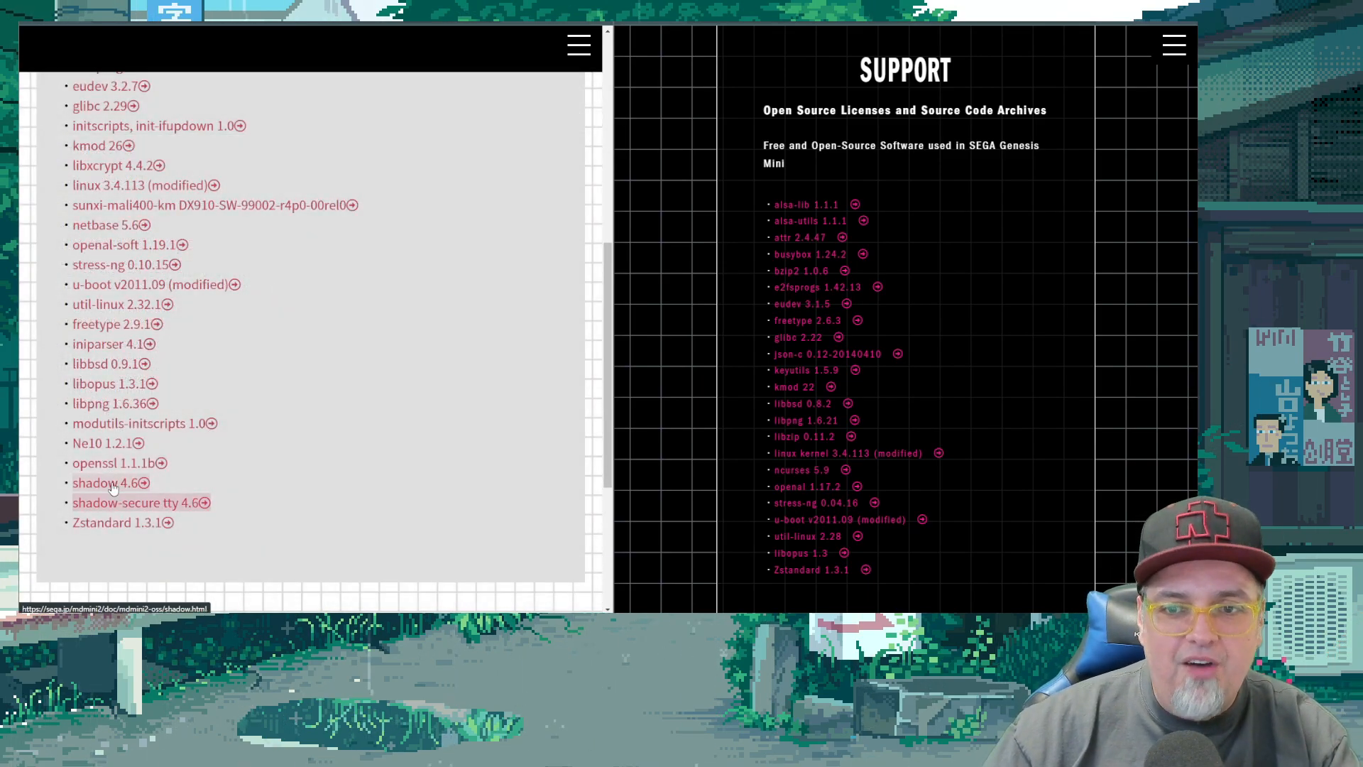
left_click(102, 483)
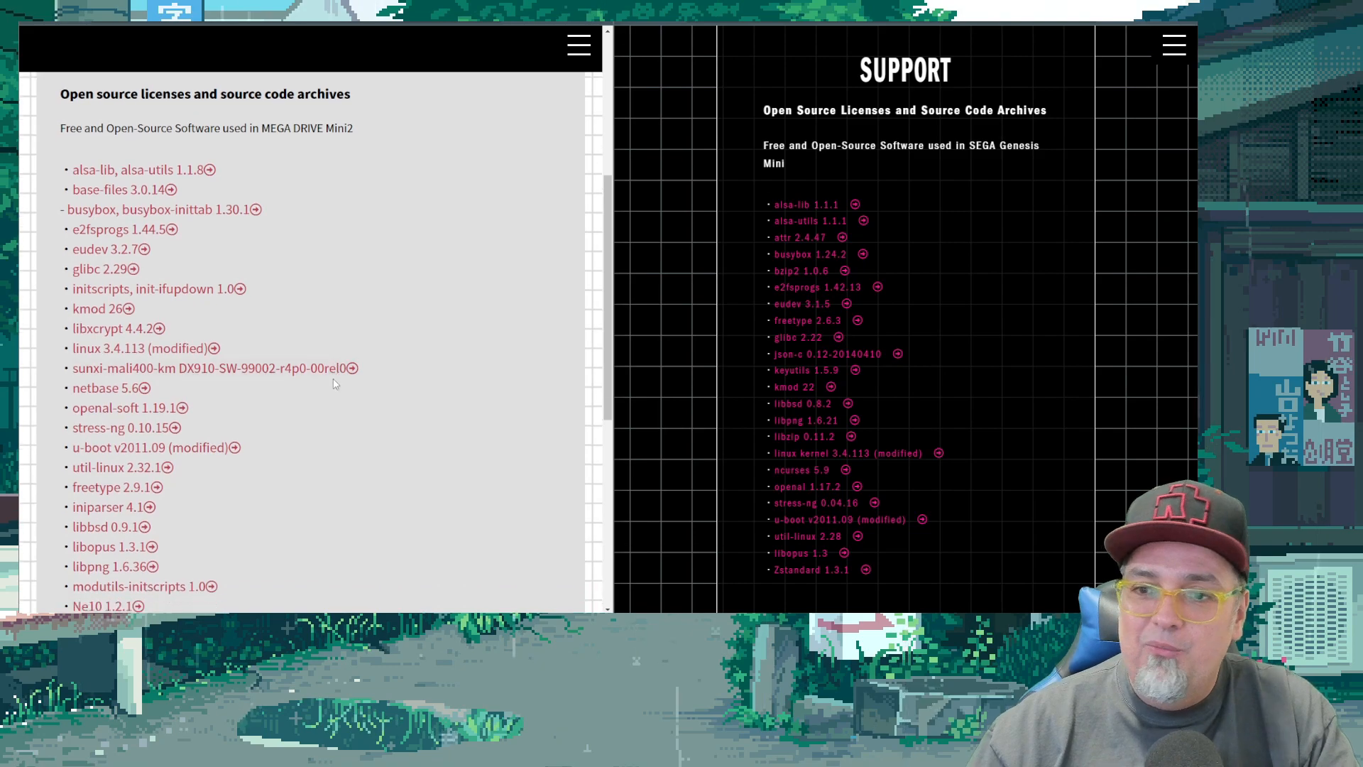
scroll("down", 3)
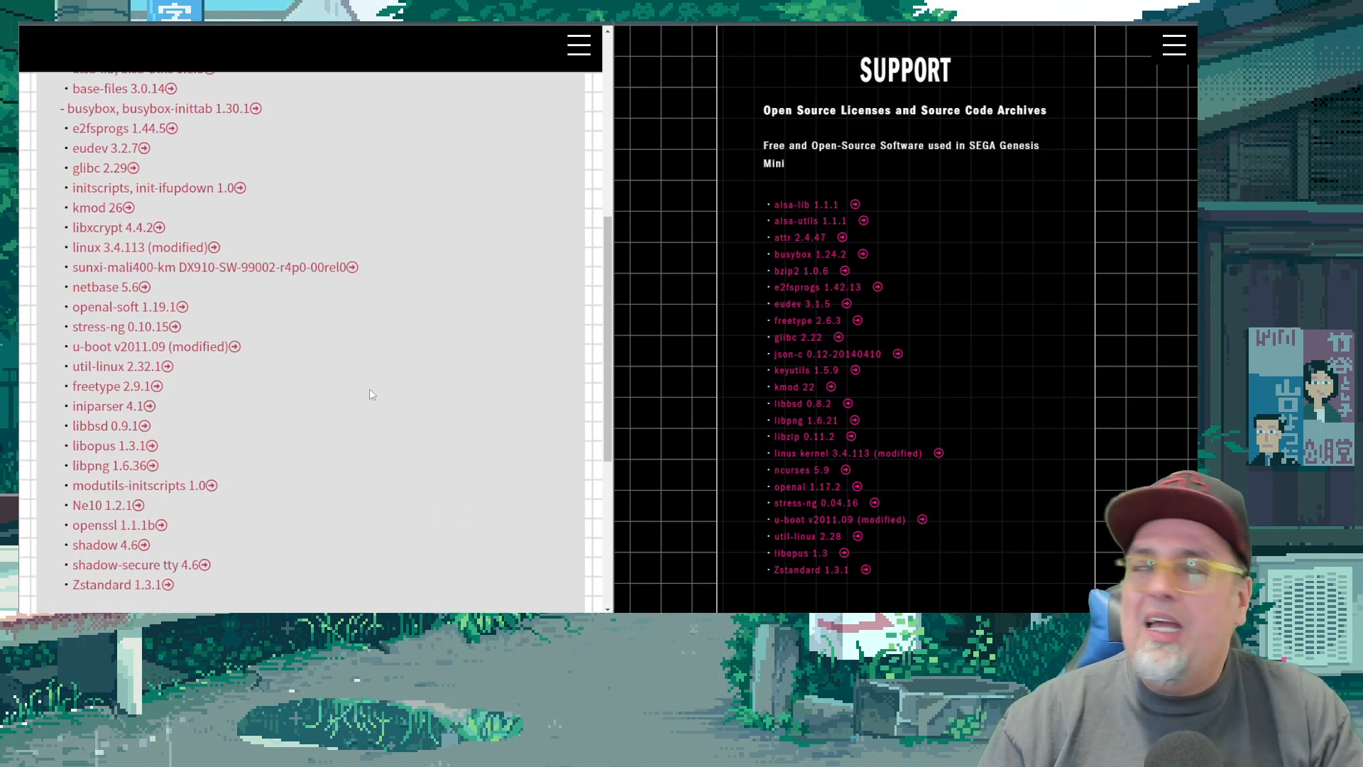
mouse_move(363, 387)
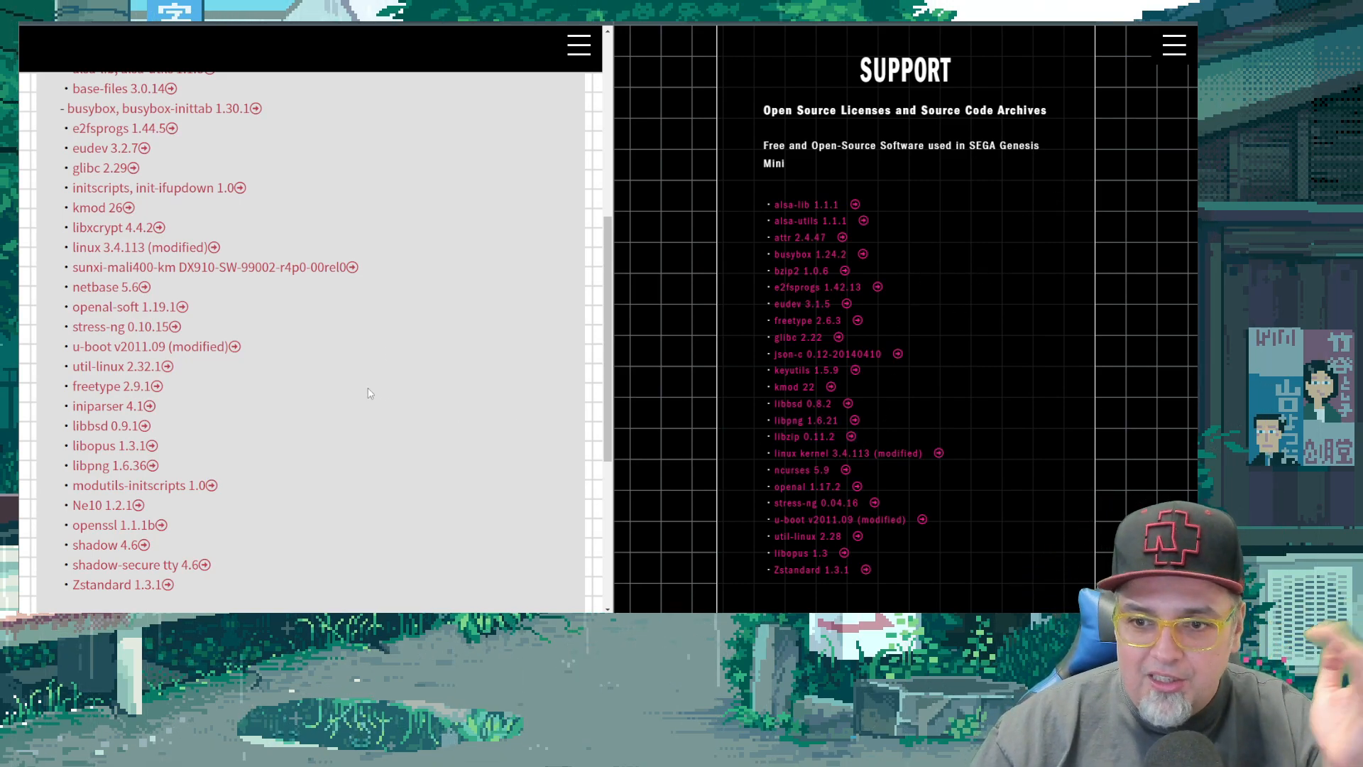
mouse_move(320, 492)
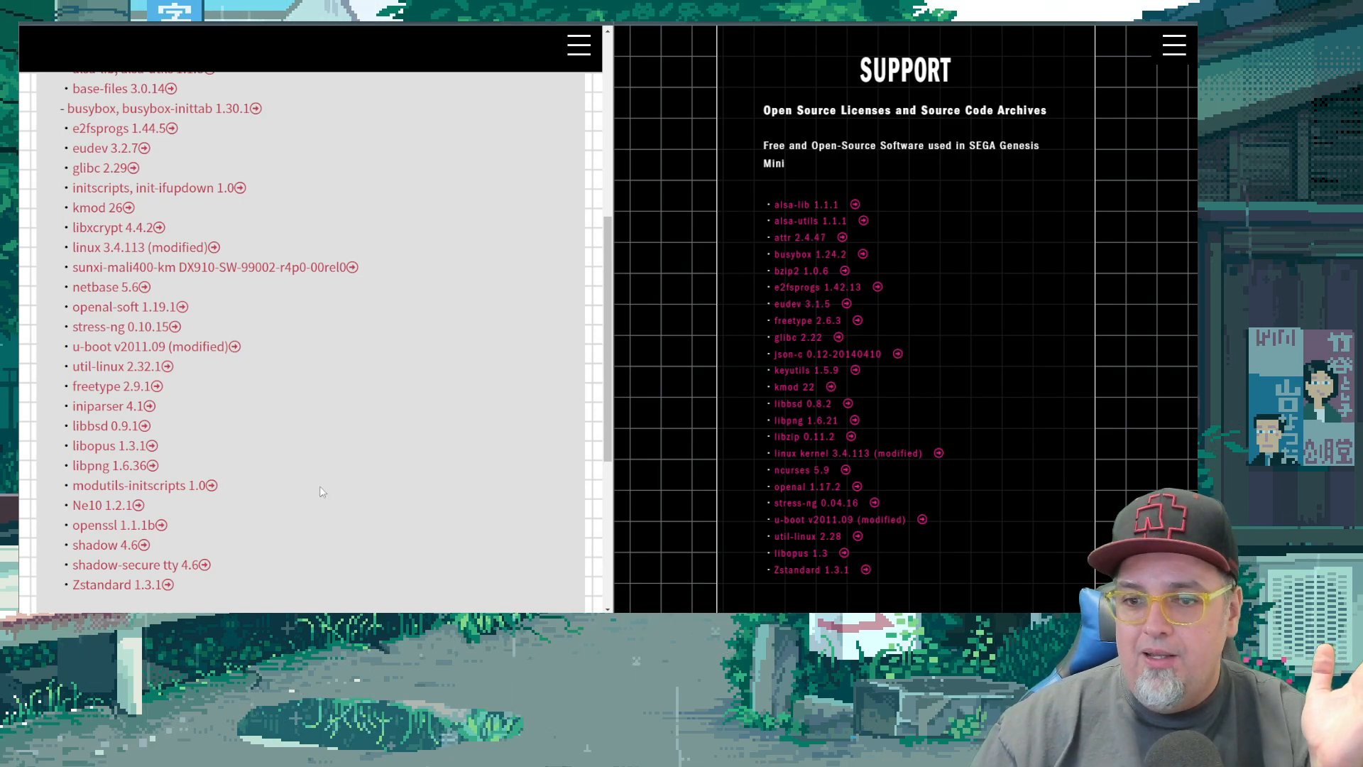
mouse_move(132, 564)
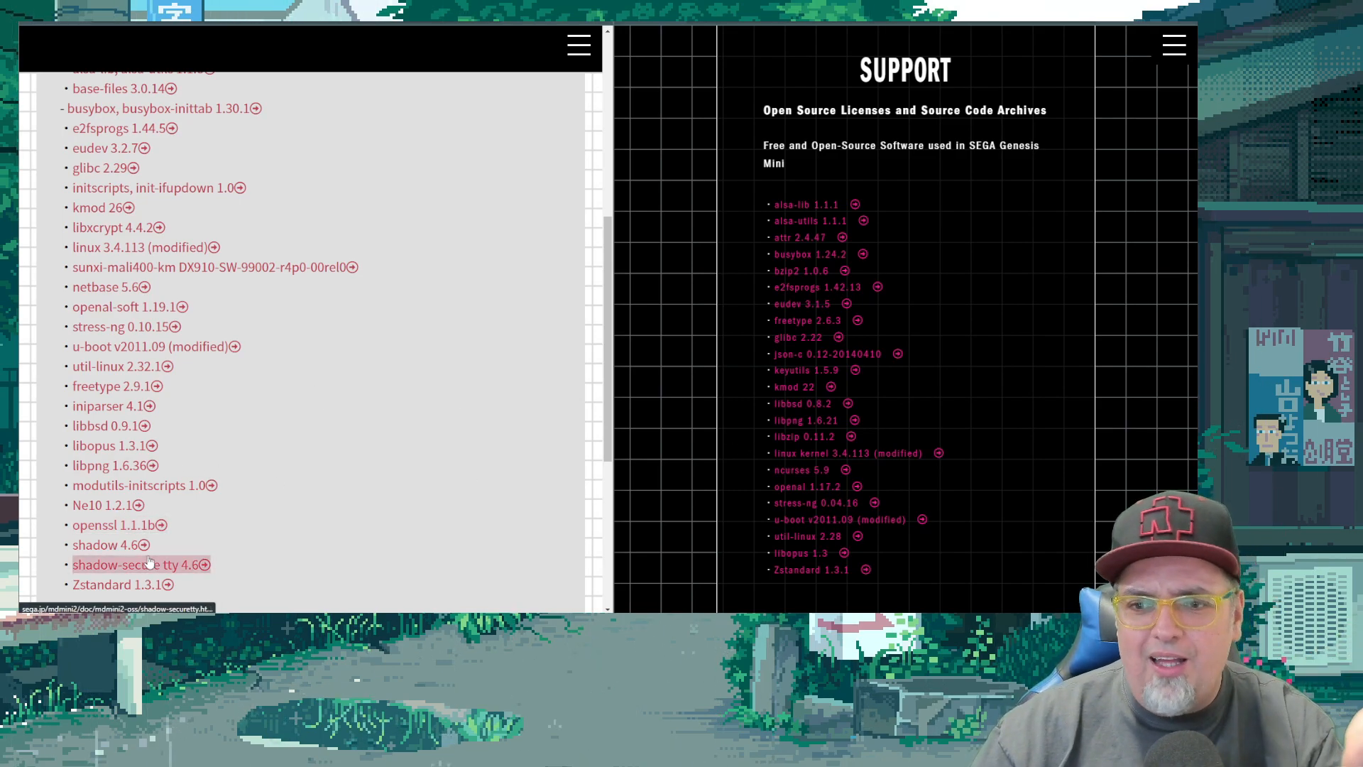
mouse_move(221, 487)
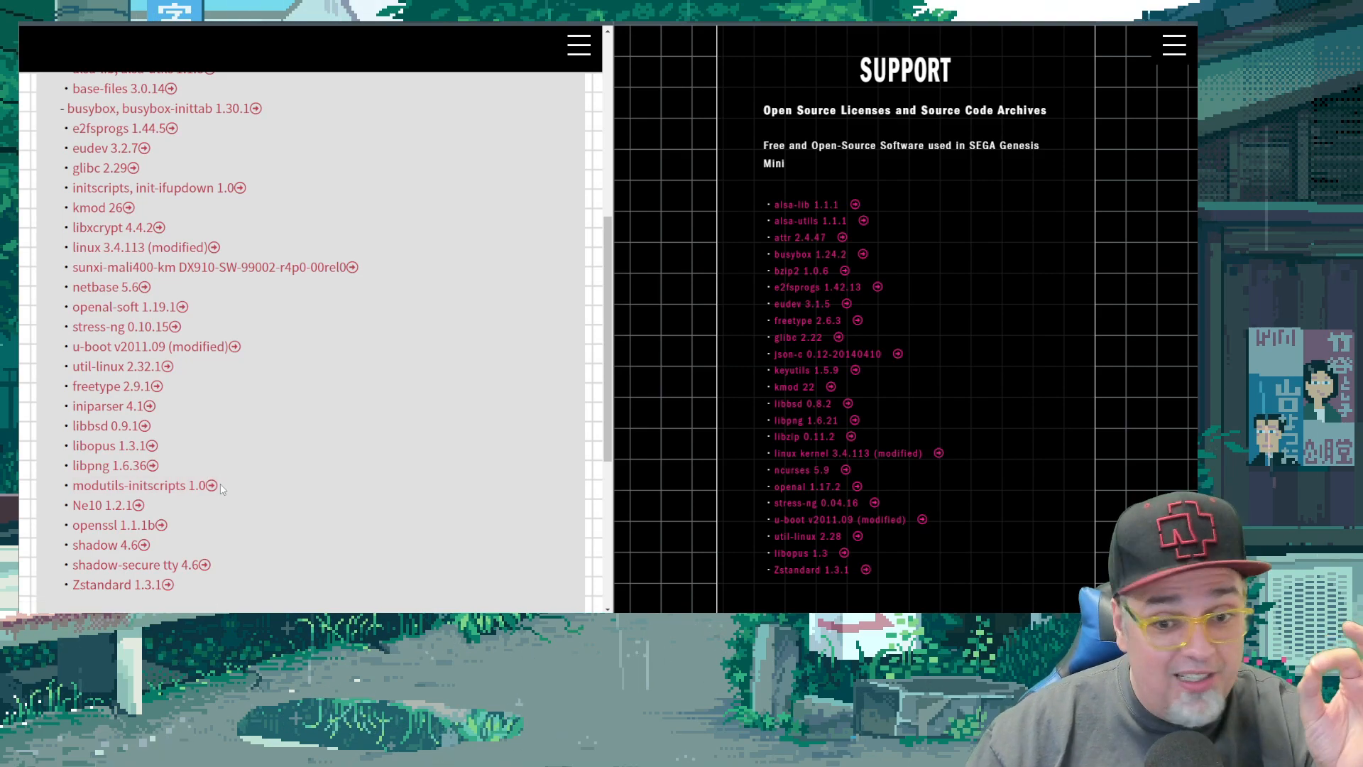
mouse_move(322, 466)
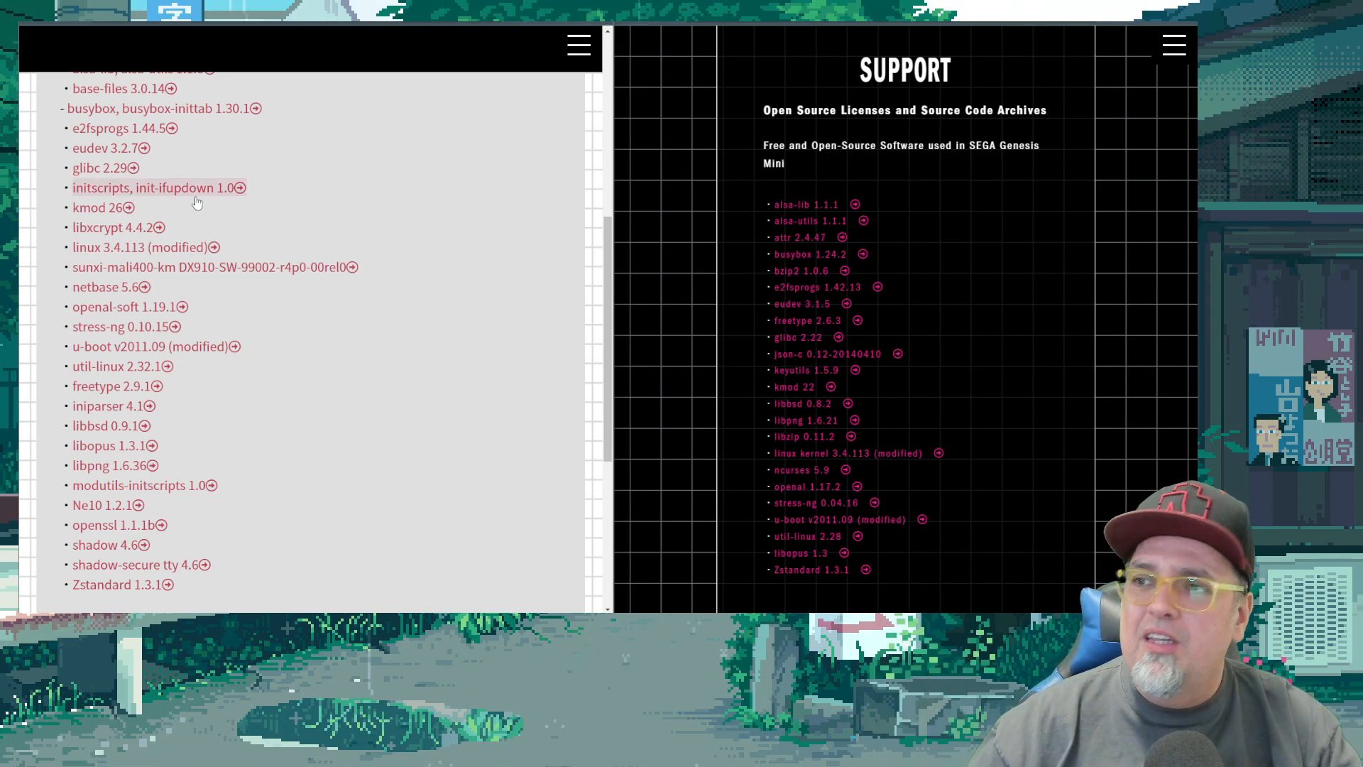
mouse_move(247, 337)
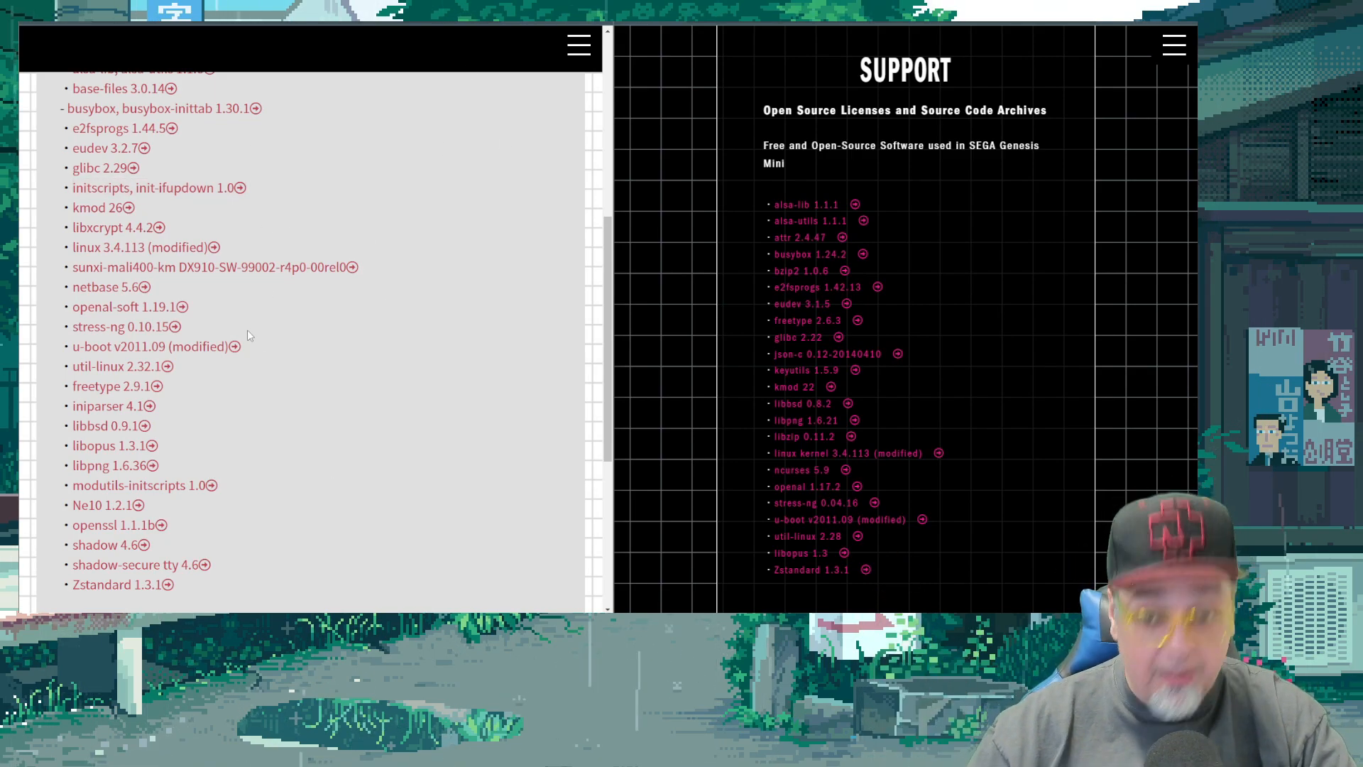